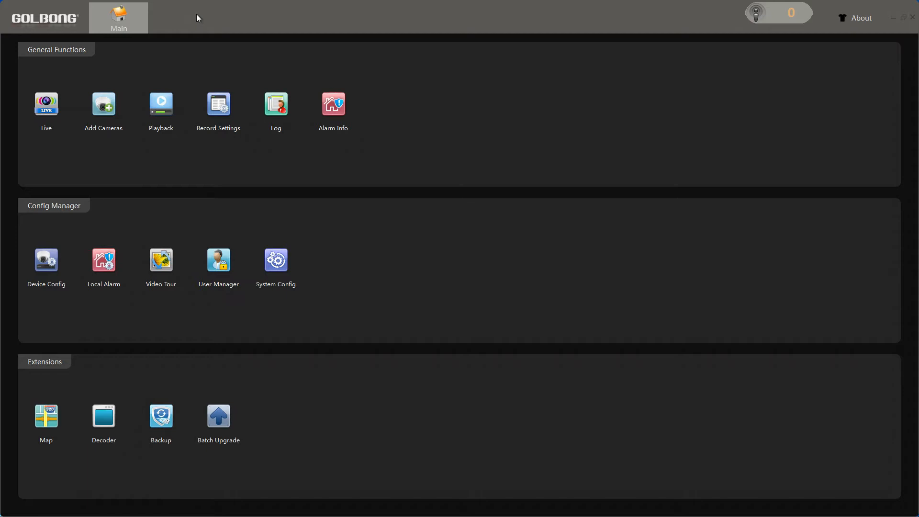
{"action": "mouse_move", "coordinate": [80, 208]}
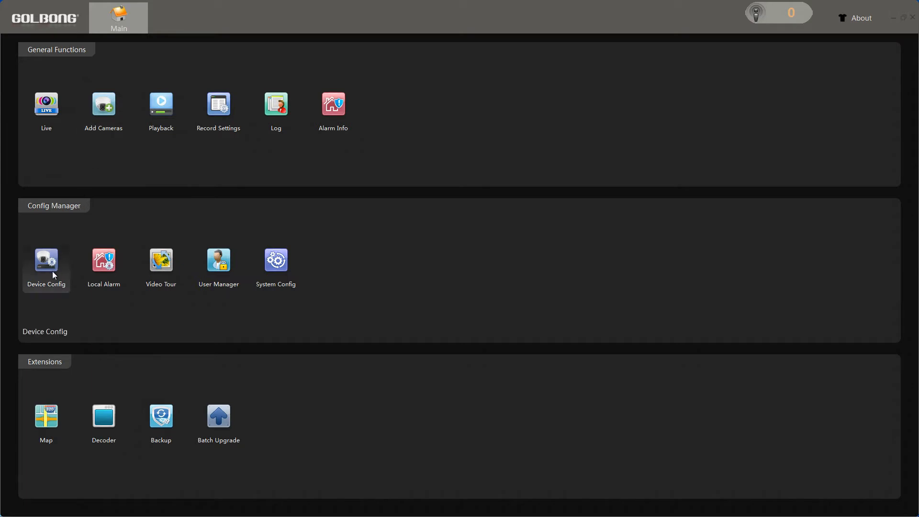
Open the Device Config page for the default-group camera under Config Manager
{"action": "left_click", "coordinate": [47, 260]}
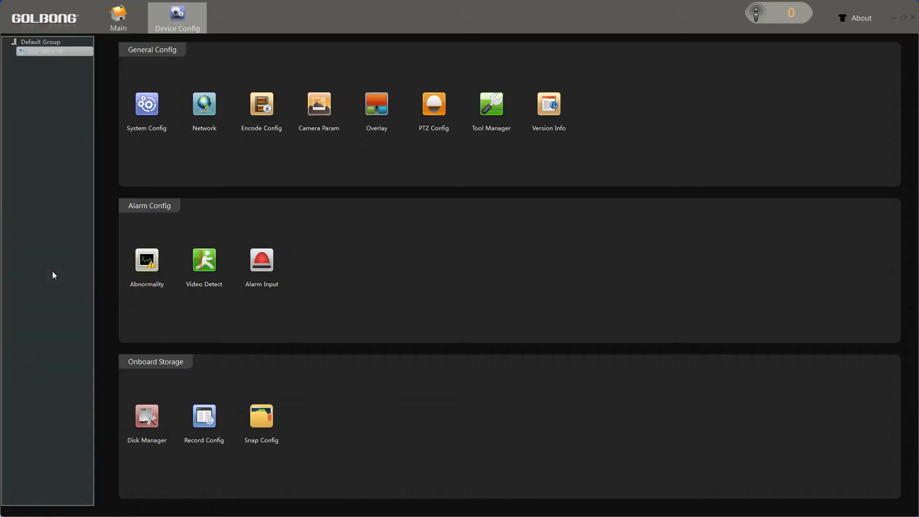
Enable email alerts in the Network Email tab with SMTP server smtp.gmail.com
{"action": "left_click", "coordinate": [204, 103]}
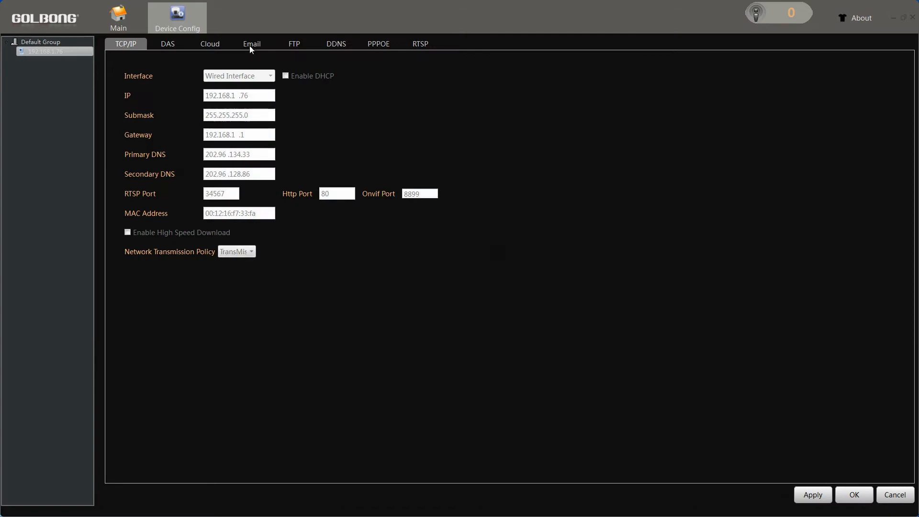
{"action": "left_click", "coordinate": [251, 43]}
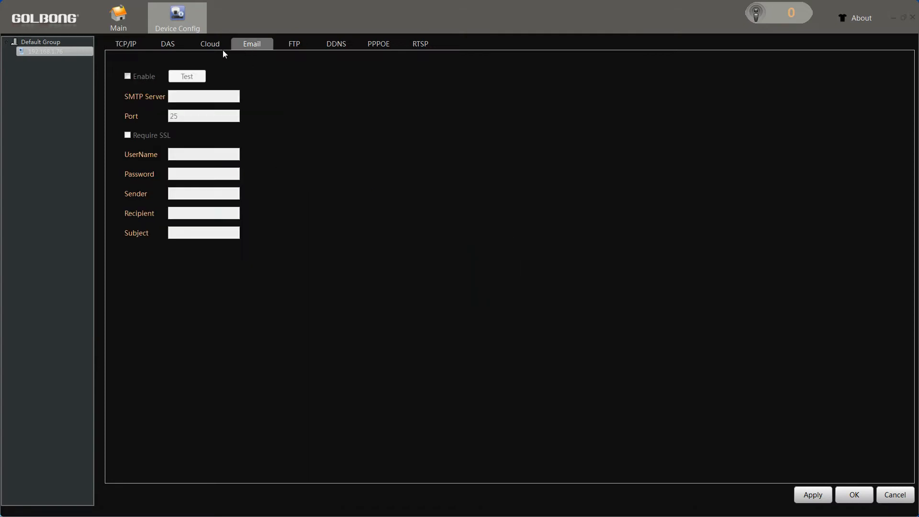
{"action": "left_click", "coordinate": [127, 76]}
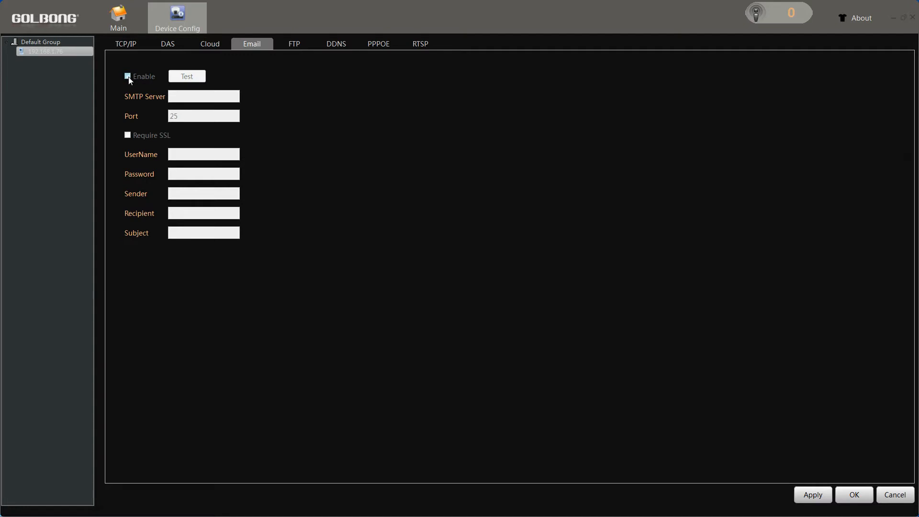
{"action": "left_click", "coordinate": [127, 76]}
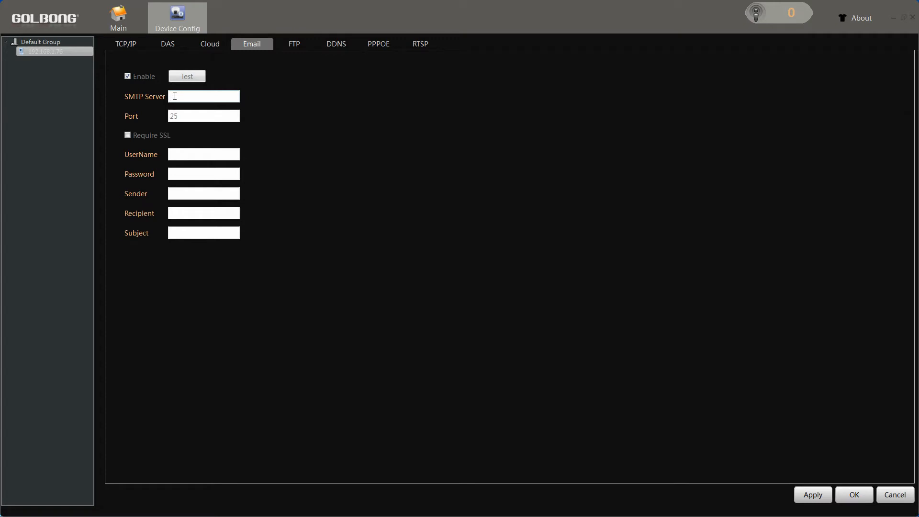
{"action": "type", "text": "smtp.gmail.com"}
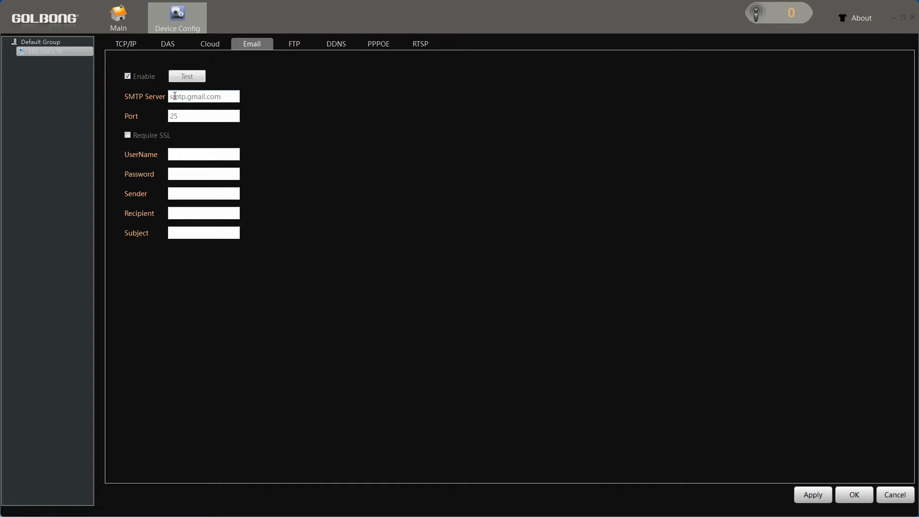
{"action": "left_click", "coordinate": [127, 135]}
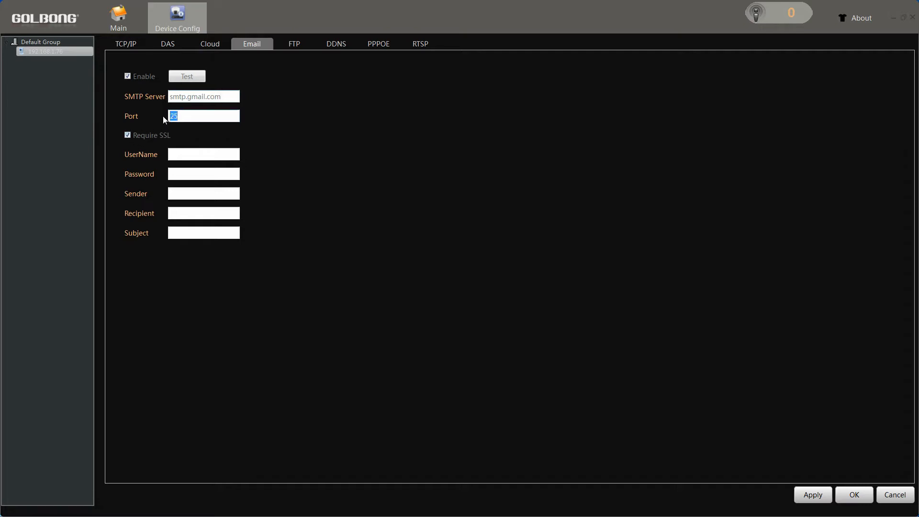
{"action": "type", "text": "465"}
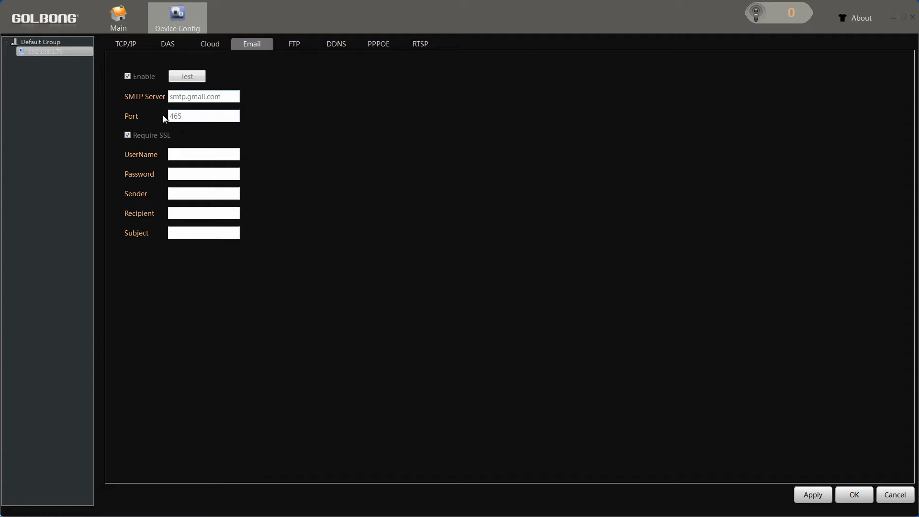
{"action": "left_click", "coordinate": [203, 154]}
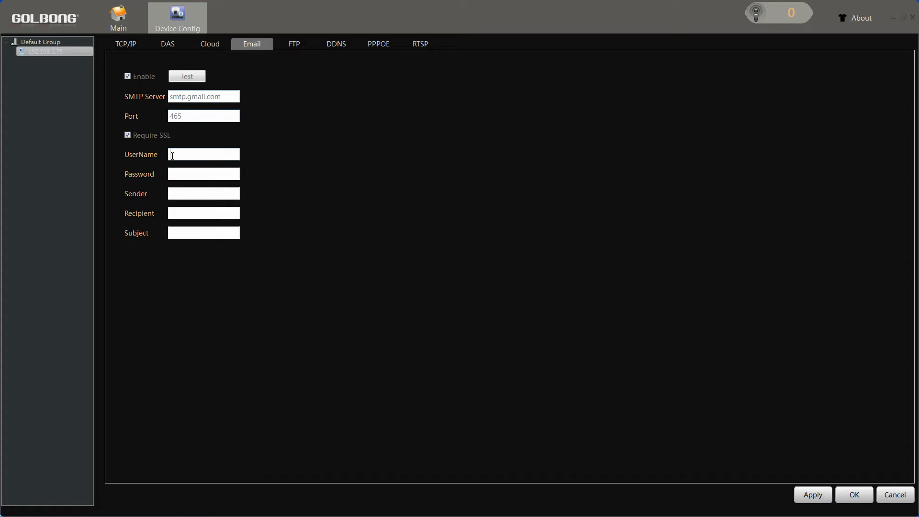
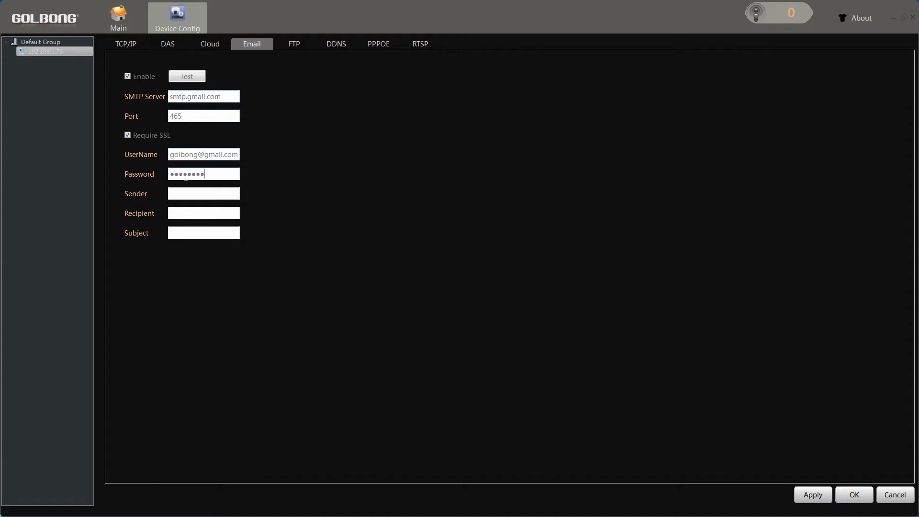
{"action": "left_click", "coordinate": [203, 193]}
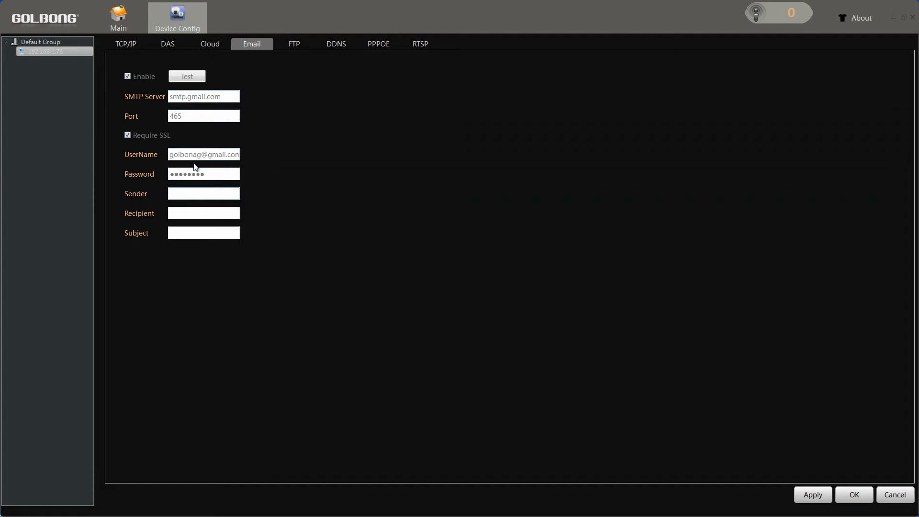
{"action": "left_click_drag", "start_coordinate": [170, 154], "coordinate": [215, 155]}
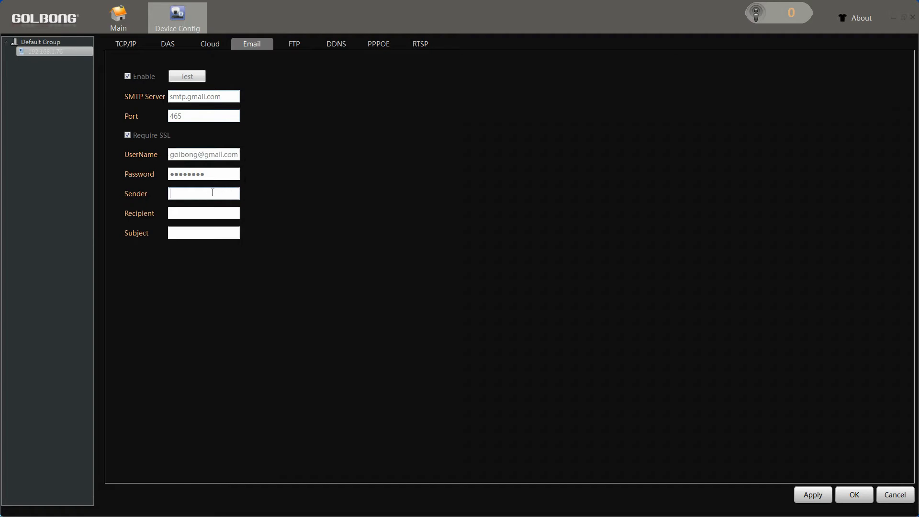
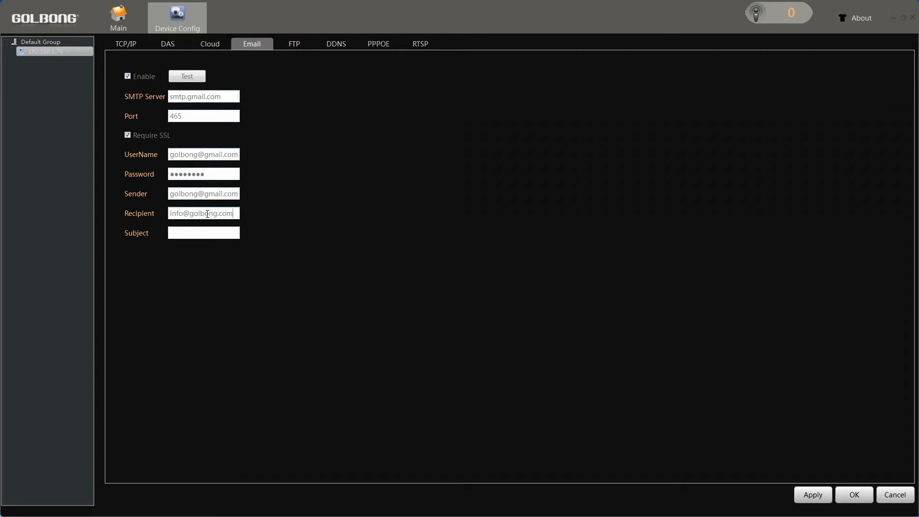
{"action": "type", "text": "front door camera"}
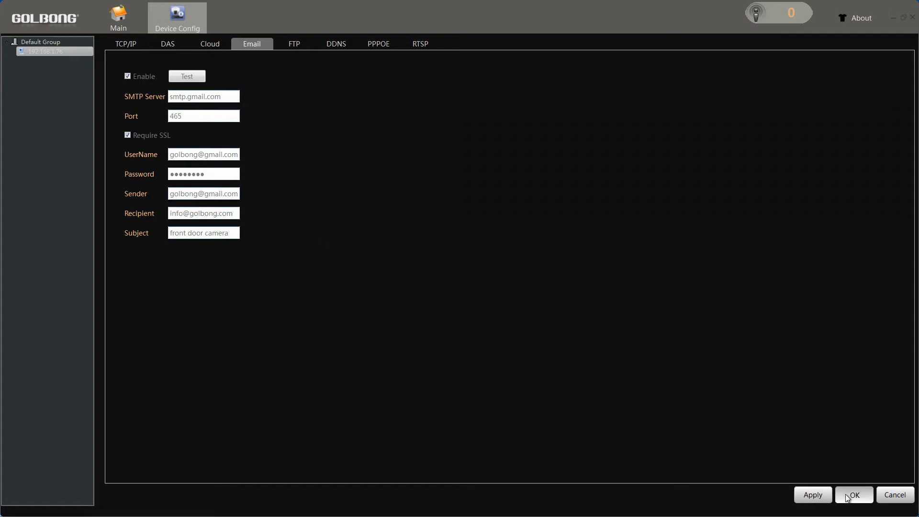
{"action": "left_click", "coordinate": [856, 508]}
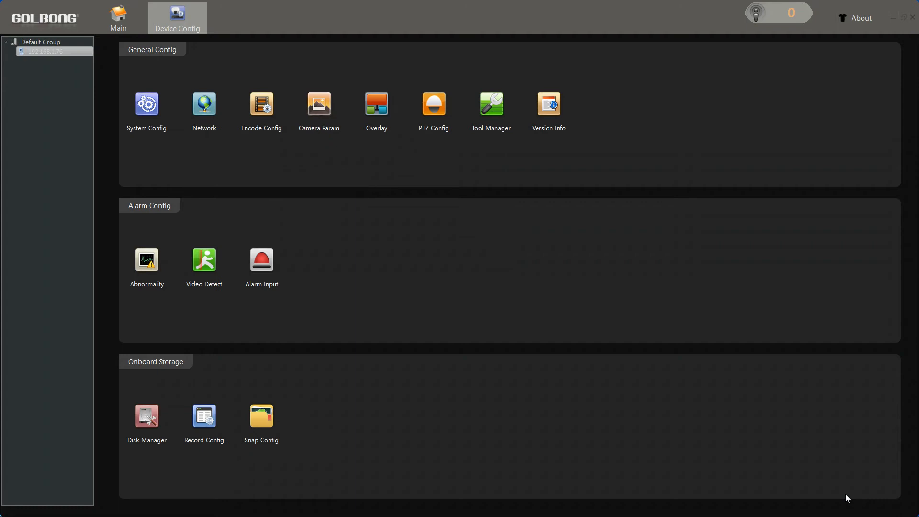
{"action": "mouse_move", "coordinate": [626, 261]}
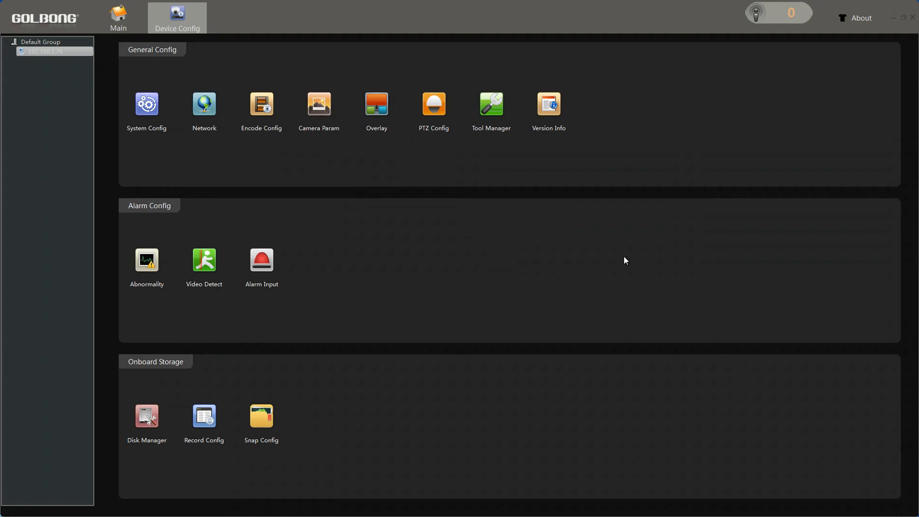
{"action": "mouse_move", "coordinate": [218, 145]}
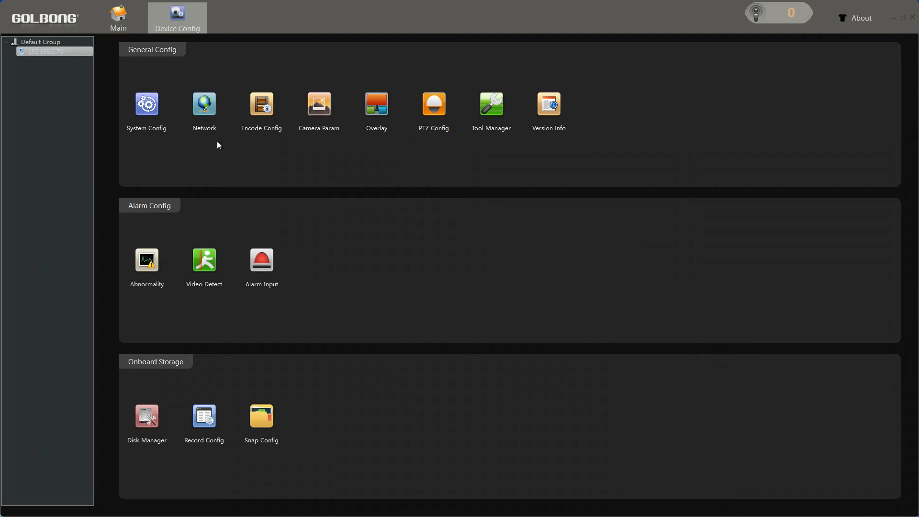
Save the TCP/IP network settings and answer No to the camera restart prompt
{"action": "left_click", "coordinate": [204, 104]}
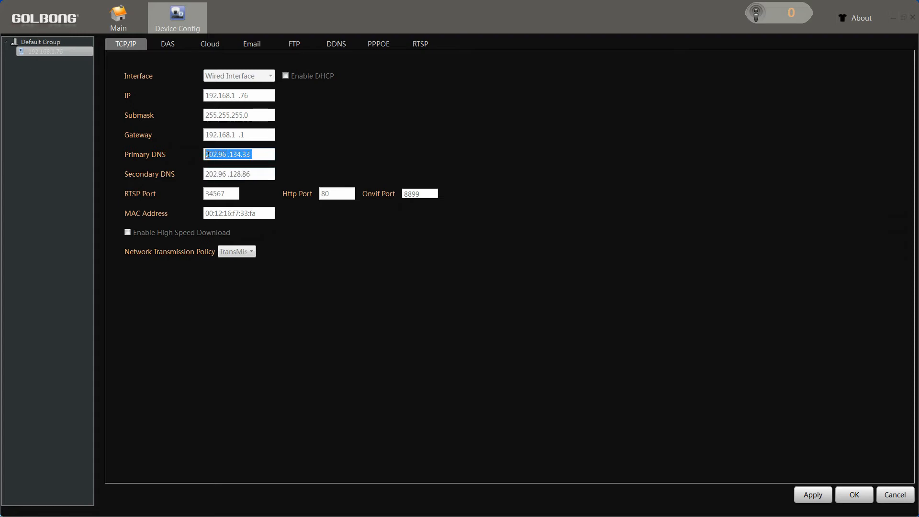
{"action": "mouse_move", "coordinate": [294, 130]}
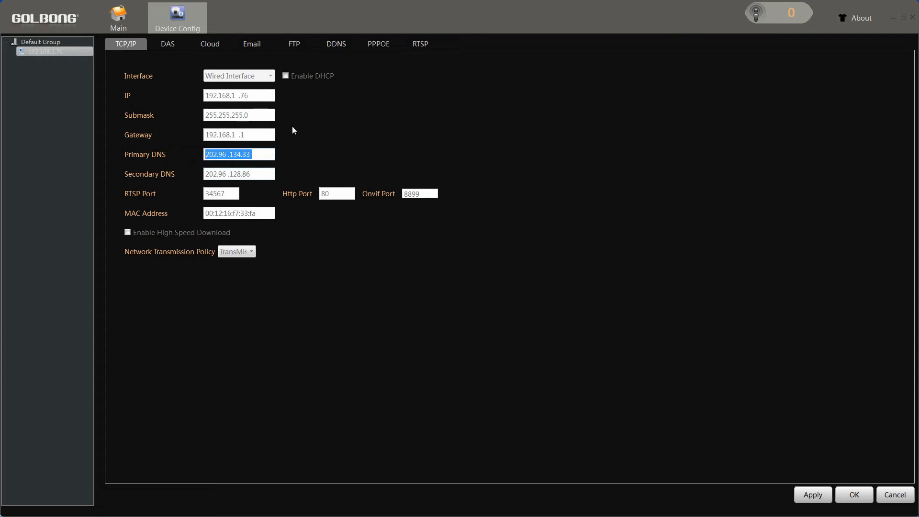
{"action": "mouse_move", "coordinate": [289, 85]}
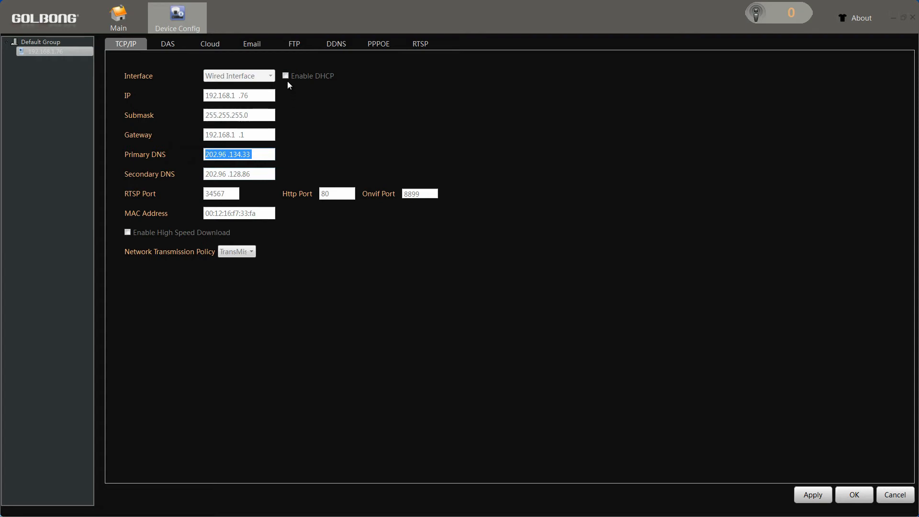
{"action": "left_click", "coordinate": [286, 76]}
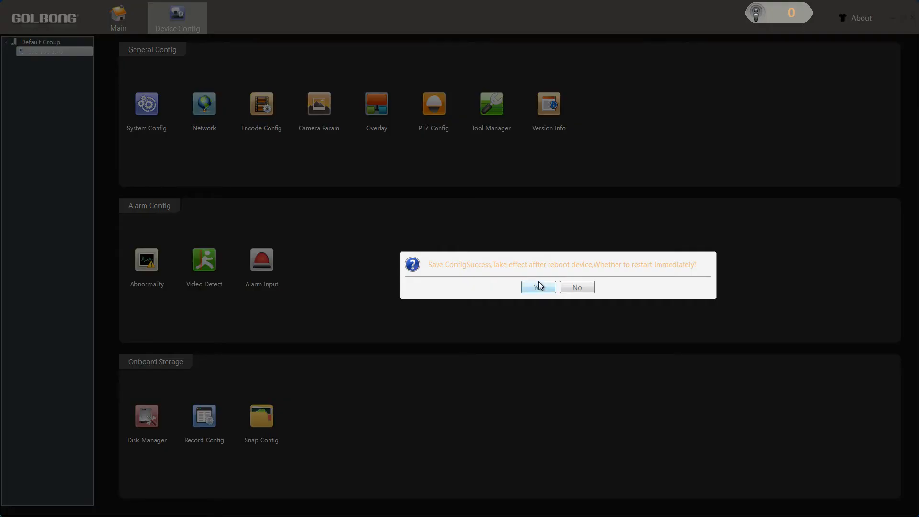
{"action": "mouse_move", "coordinate": [559, 276]}
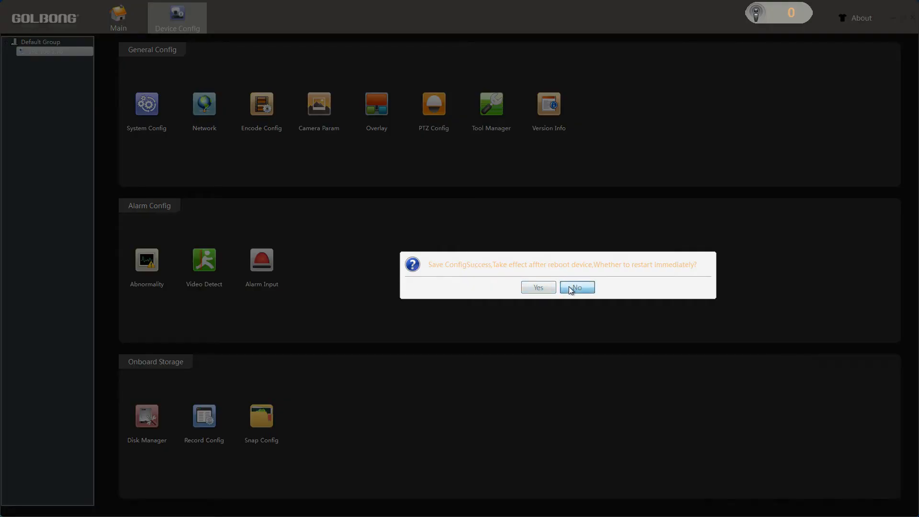
{"action": "left_click", "coordinate": [577, 288]}
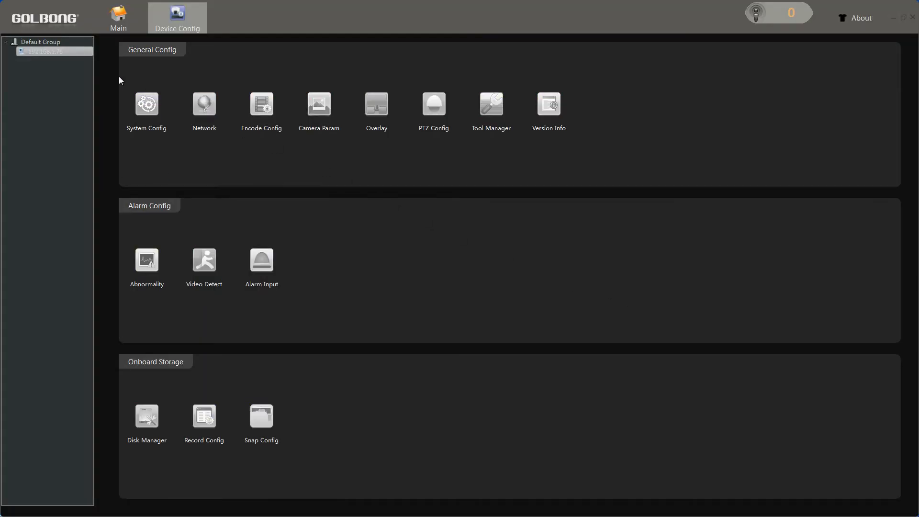
Tick Enable DHCP on the camera's TCP/IP tab and confirm with OK
{"action": "left_click", "coordinate": [39, 42]}
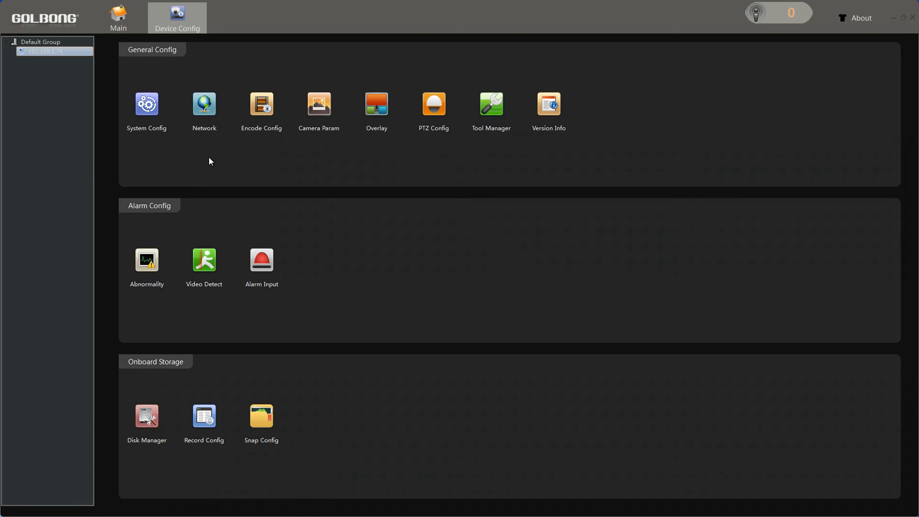
{"action": "left_click", "coordinate": [204, 104]}
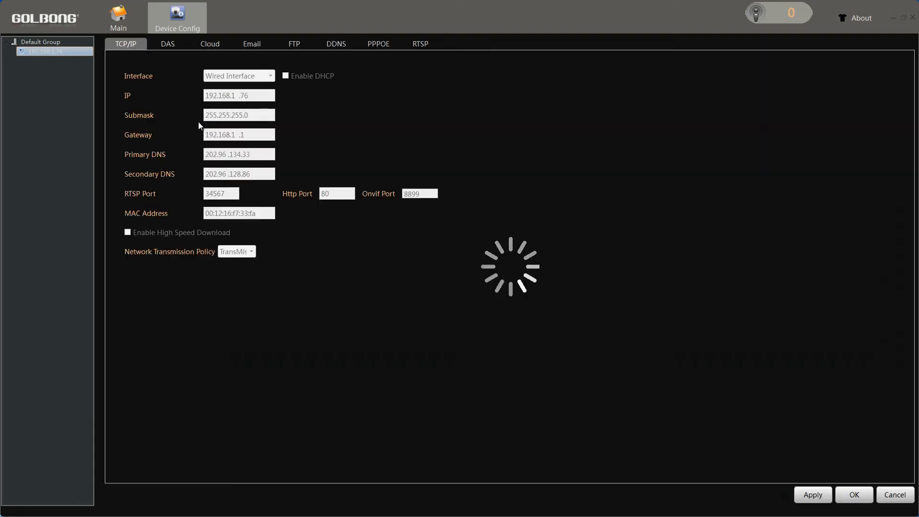
{"action": "left_click", "coordinate": [285, 76]}
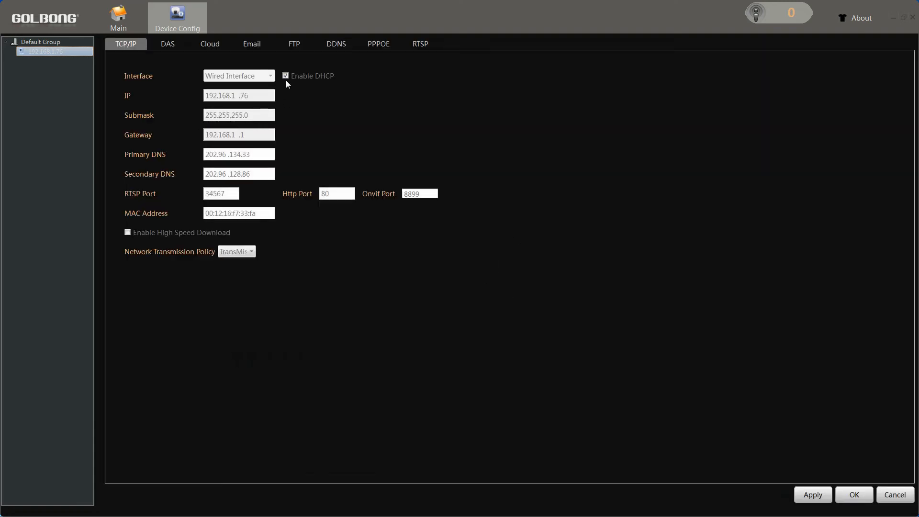
{"action": "left_click", "coordinate": [285, 76]}
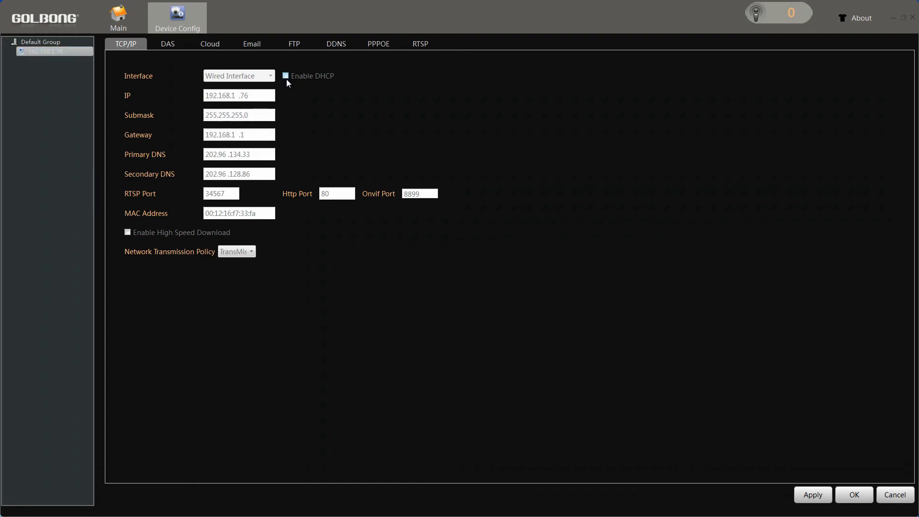
{"action": "left_click", "coordinate": [286, 76]}
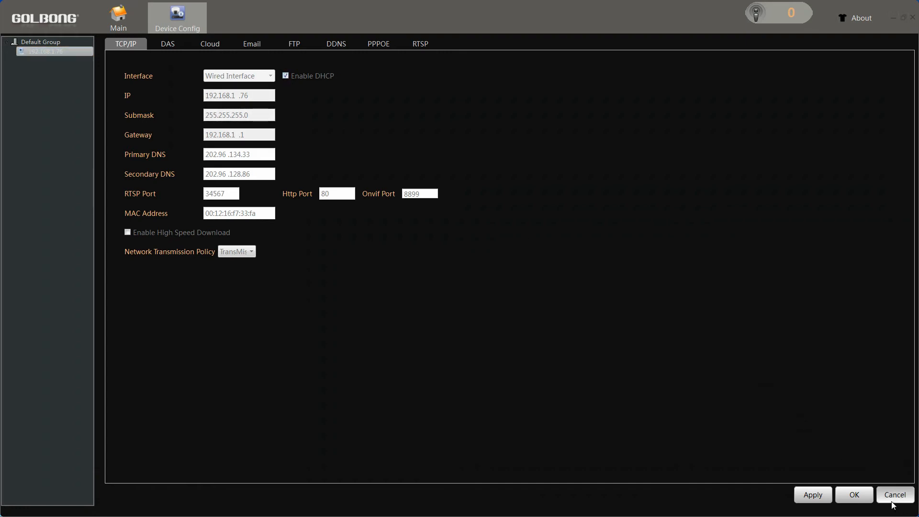
{"action": "left_click", "coordinate": [256, 154]}
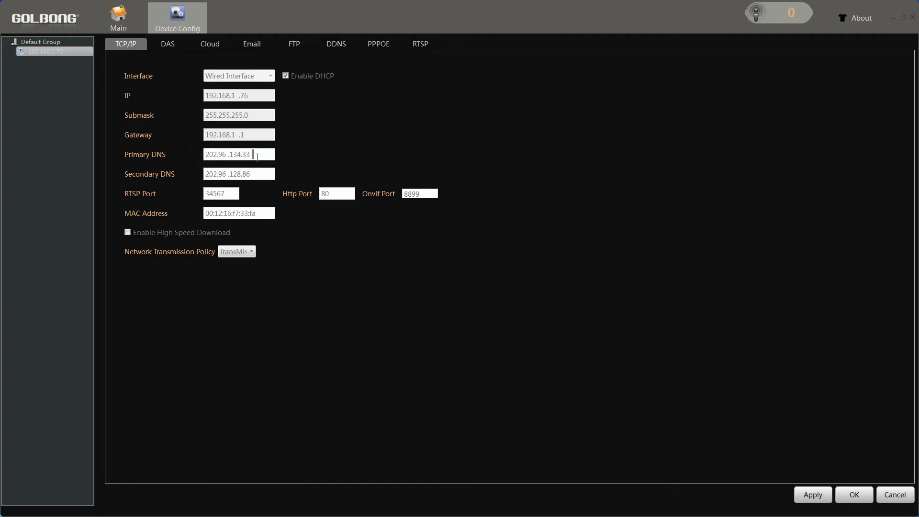
{"action": "triple_click", "coordinate": [238, 173]}
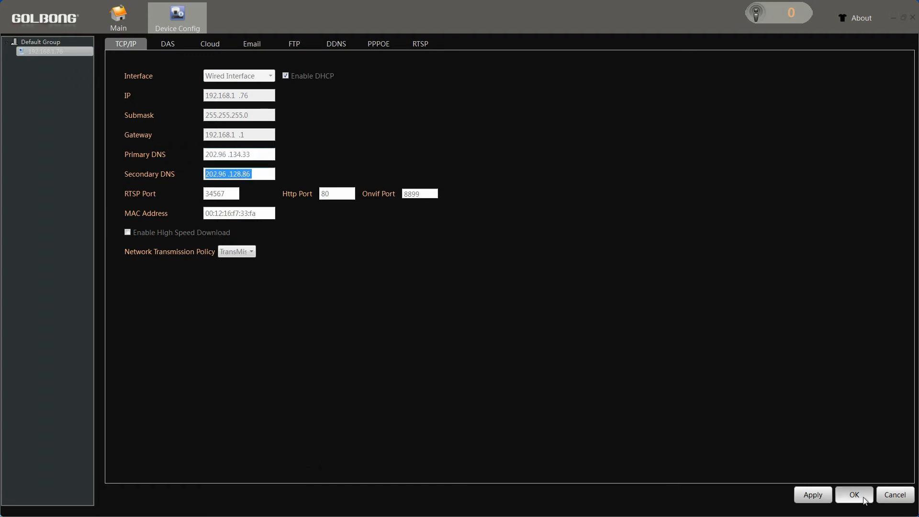
{"action": "left_click", "coordinate": [855, 508]}
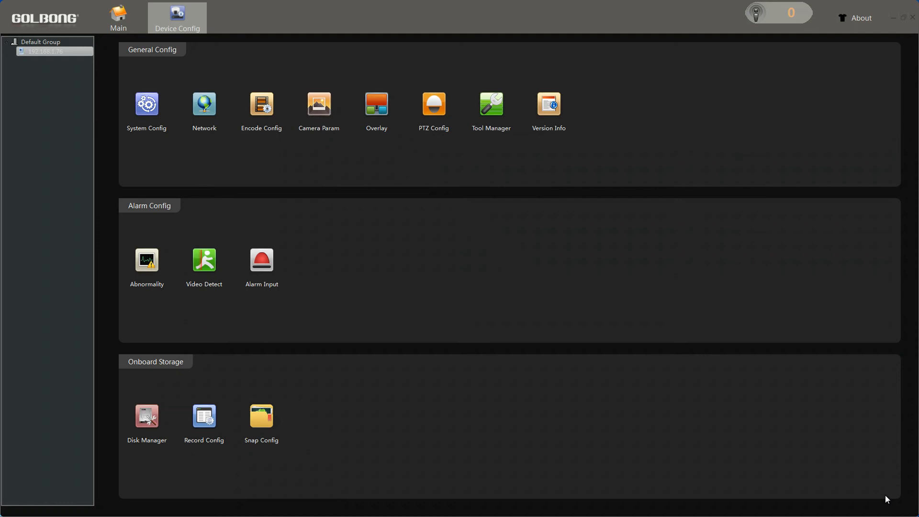
{"action": "mouse_move", "coordinate": [513, 434]}
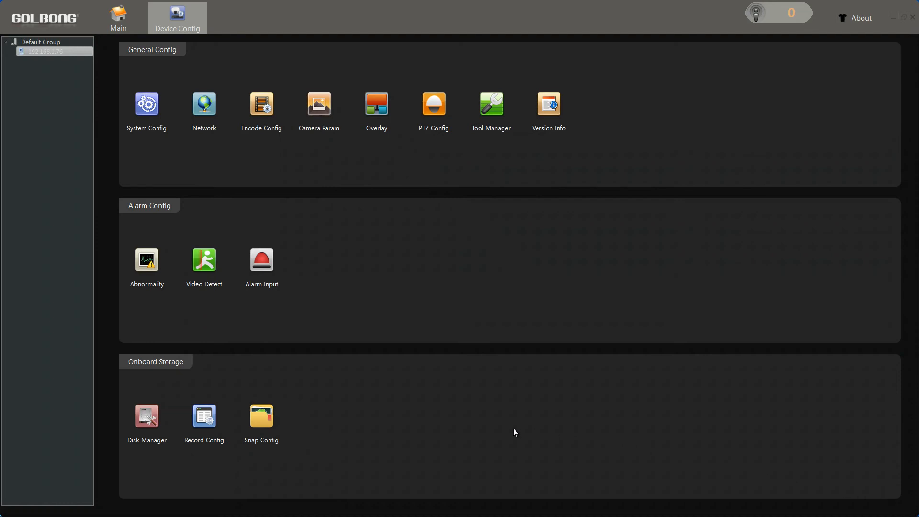
Set Snap Config snapshot mode to Auto and save it
{"action": "left_click", "coordinate": [261, 415]}
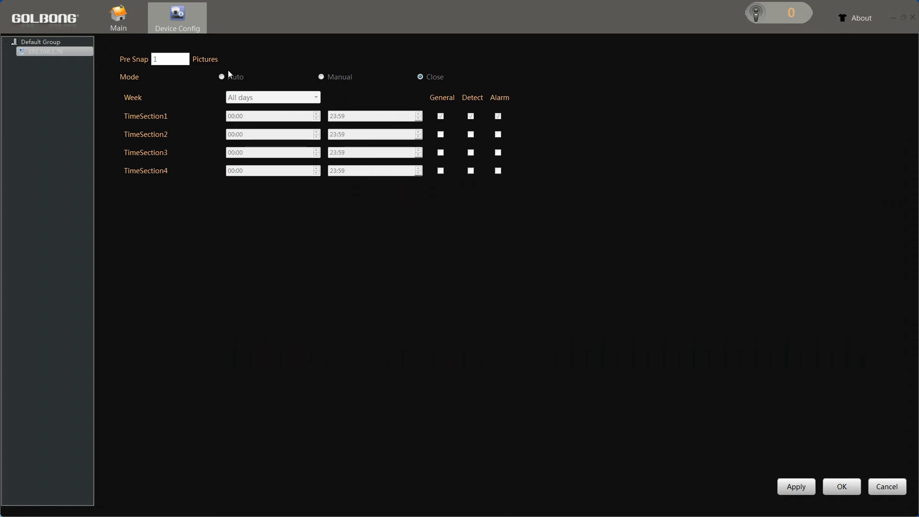
{"action": "mouse_move", "coordinate": [412, 86]}
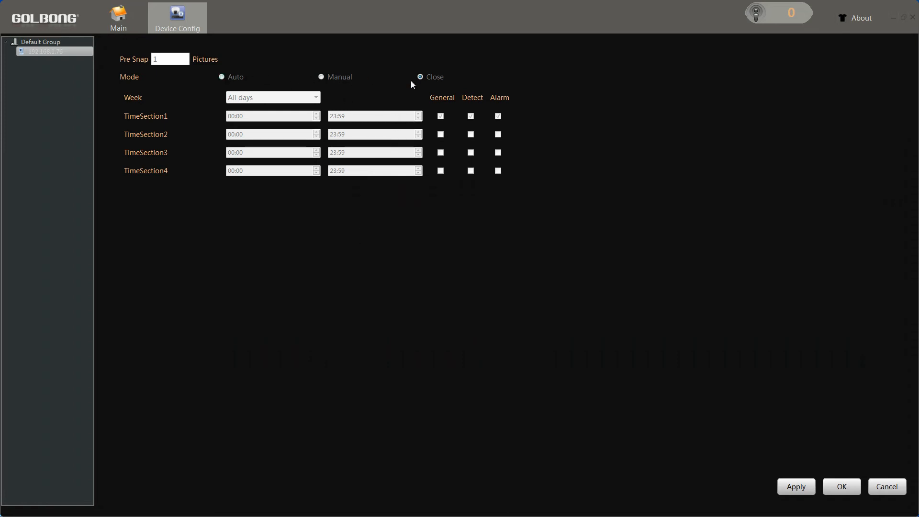
{"action": "left_click", "coordinate": [222, 77]}
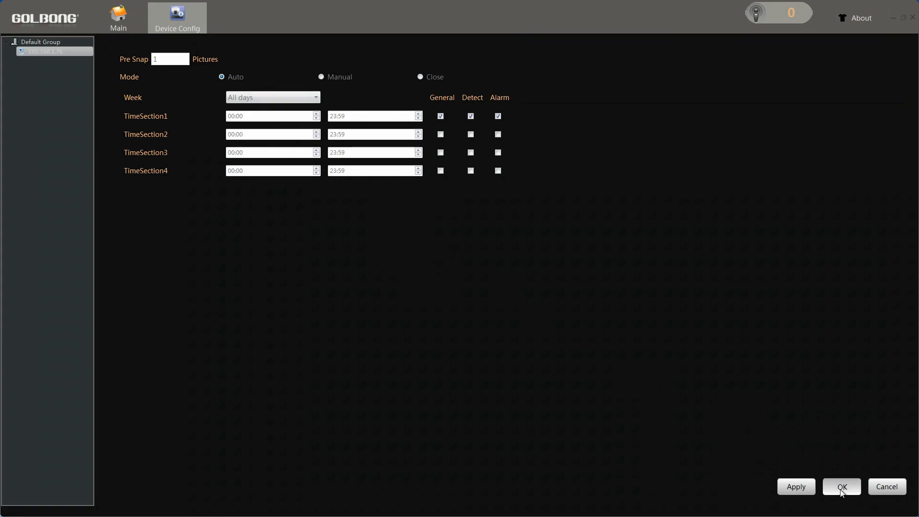
{"action": "left_click", "coordinate": [843, 487]}
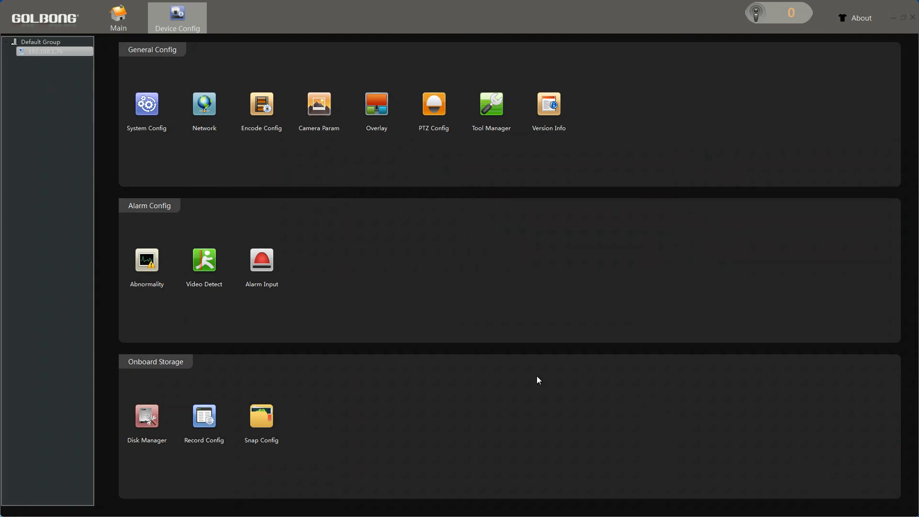
{"action": "mouse_move", "coordinate": [204, 245]}
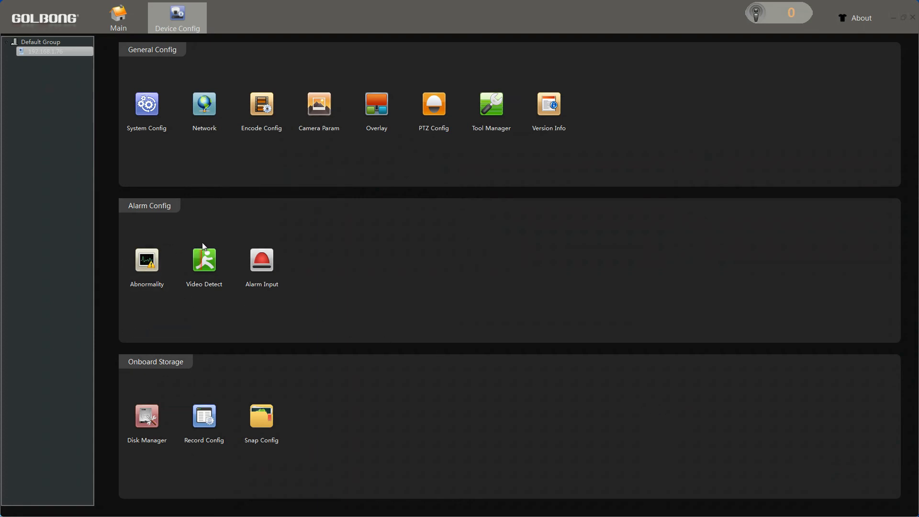
{"action": "mouse_move", "coordinate": [231, 289]}
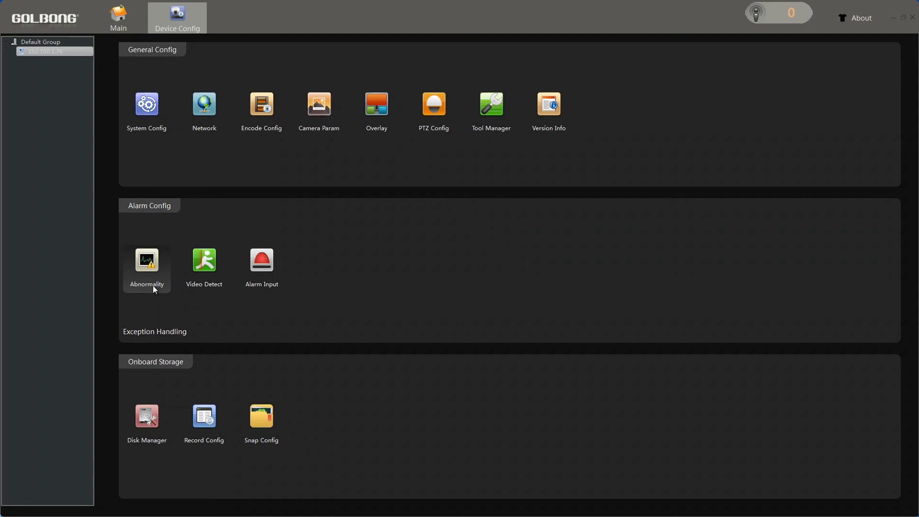
{"action": "mouse_move", "coordinate": [175, 286]}
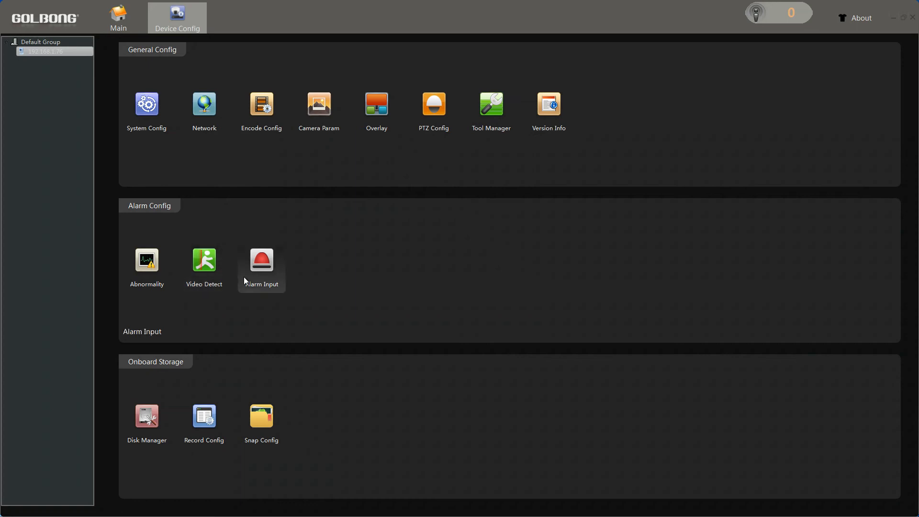
{"action": "mouse_move", "coordinate": [249, 280]}
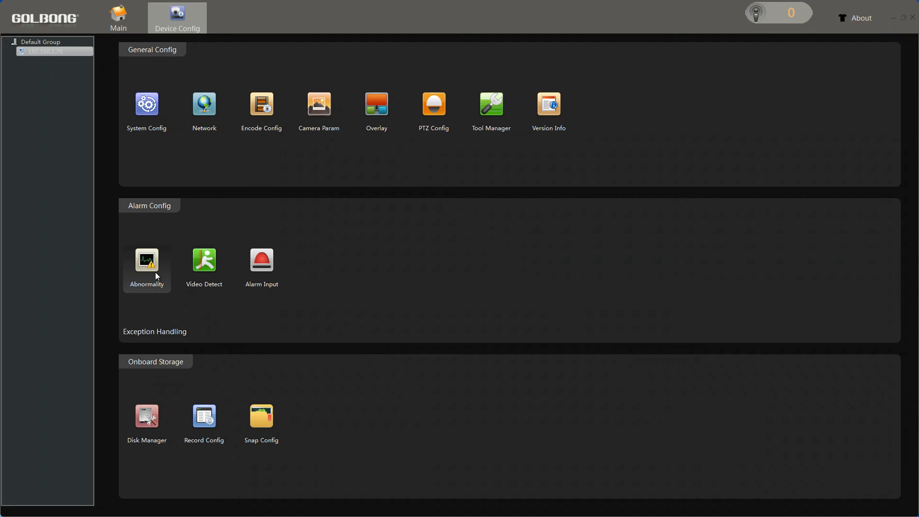
Enable the Storage Device Not Exist abnormality event with Send Email ticked
{"action": "left_click", "coordinate": [148, 259]}
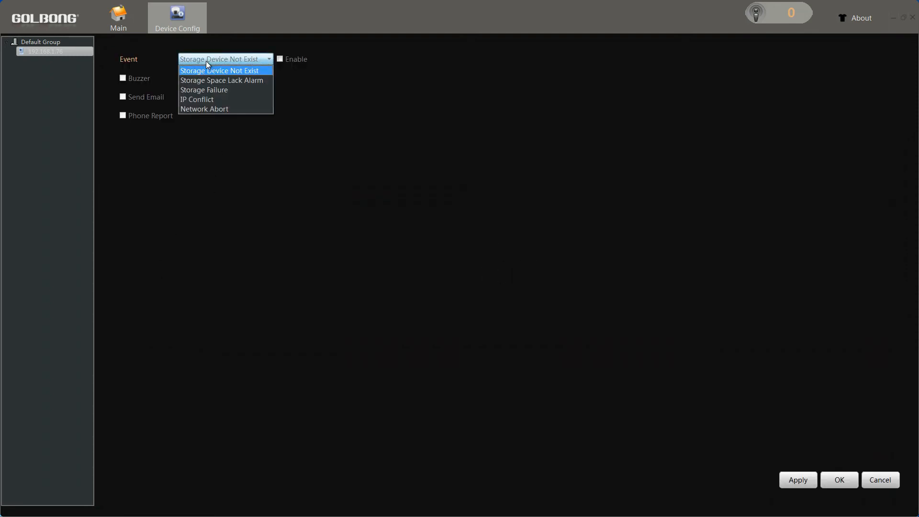
{"action": "mouse_move", "coordinate": [241, 76]}
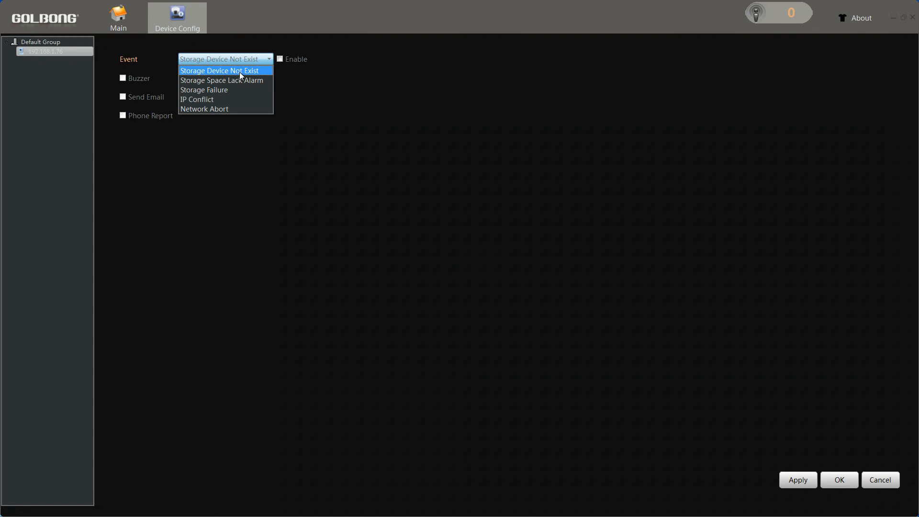
{"action": "left_click", "coordinate": [219, 70]}
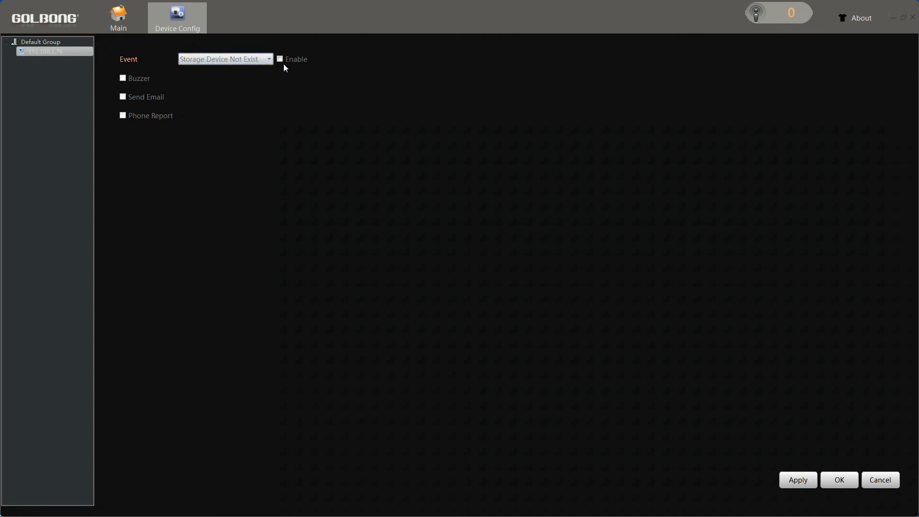
{"action": "left_click", "coordinate": [280, 59]}
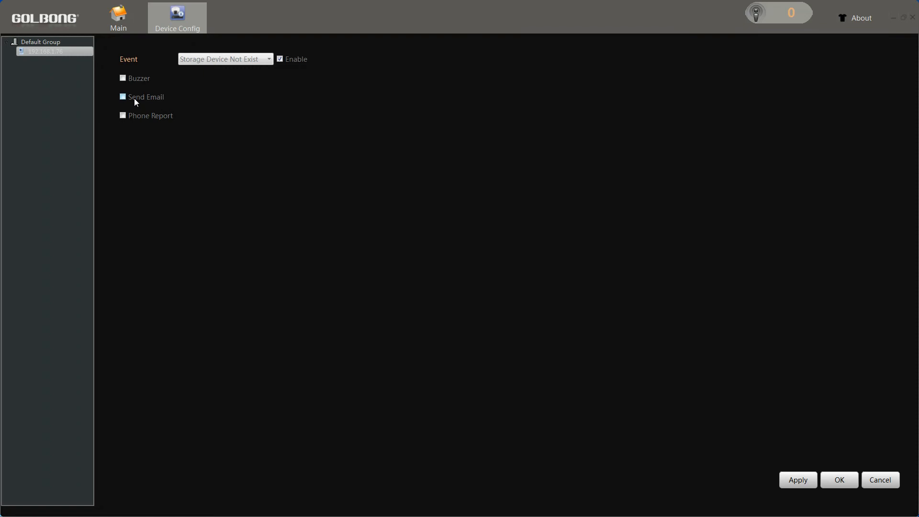
{"action": "left_click", "coordinate": [123, 97]}
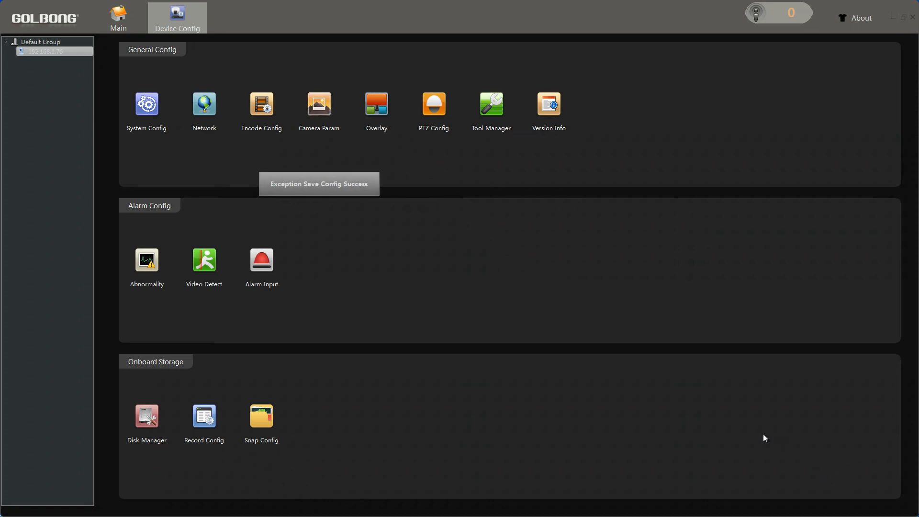
{"action": "mouse_move", "coordinate": [441, 305]}
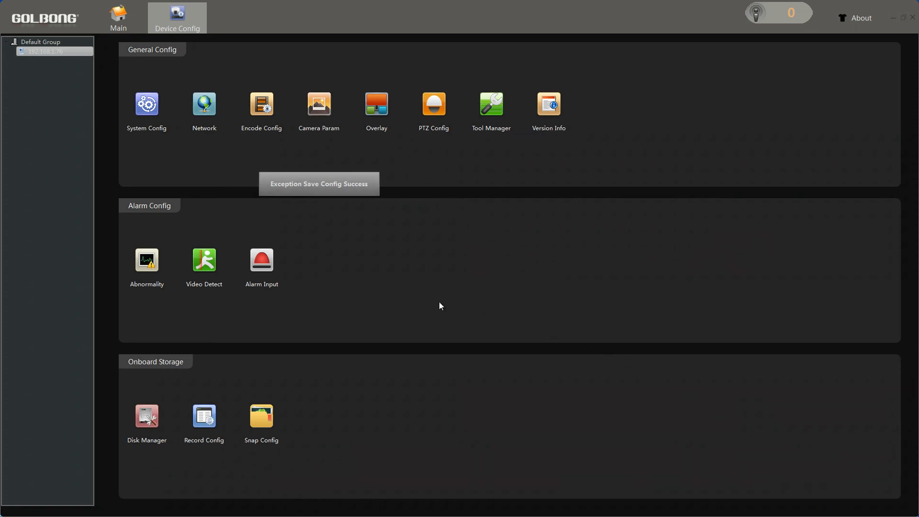
{"action": "mouse_move", "coordinate": [212, 267]}
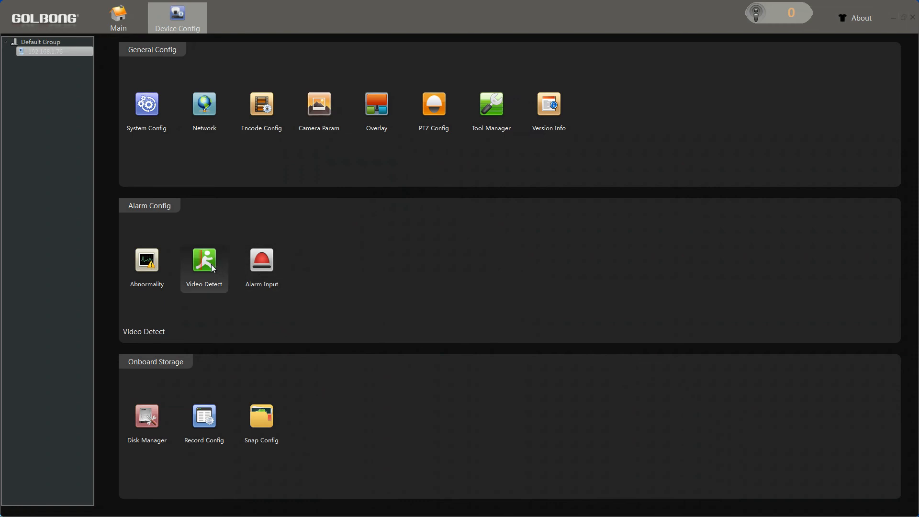
Enable motion detection with Snapshot Enable ticked and Send Email set to ON
{"action": "left_click", "coordinate": [204, 260]}
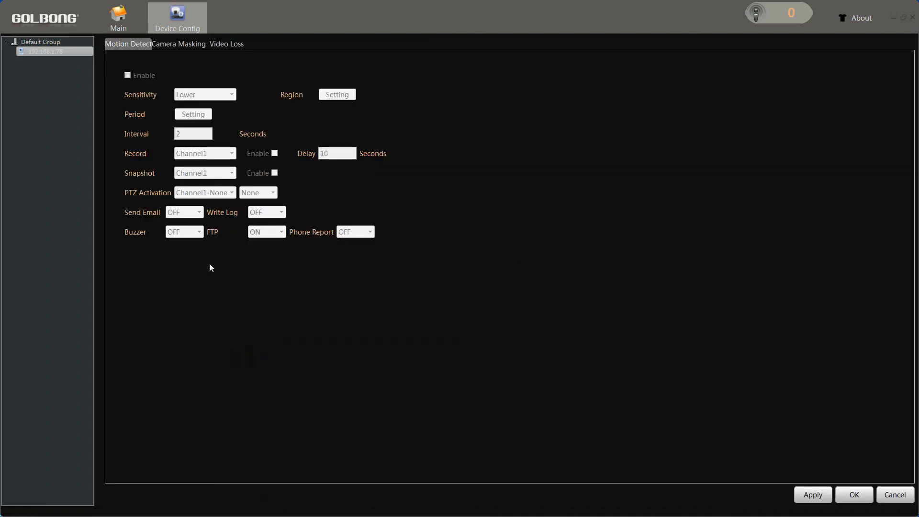
{"action": "mouse_move", "coordinate": [189, 222]}
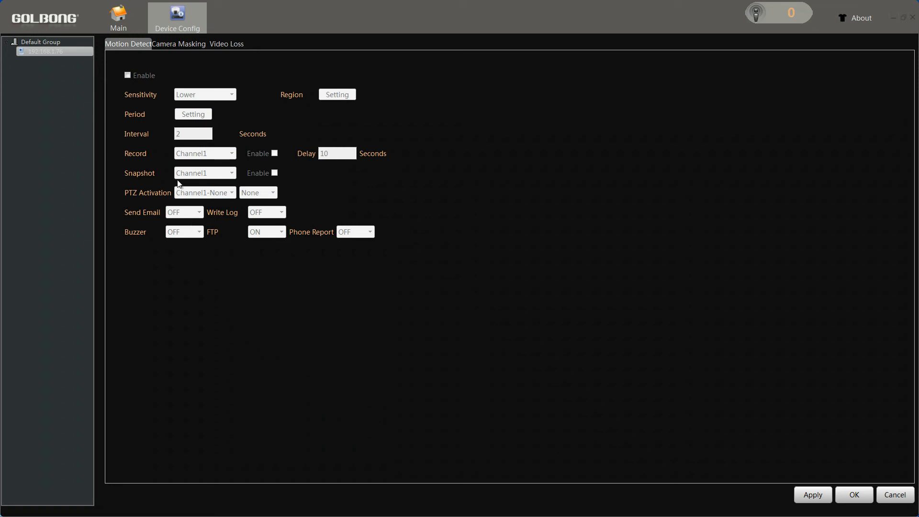
{"action": "left_click", "coordinate": [127, 75]}
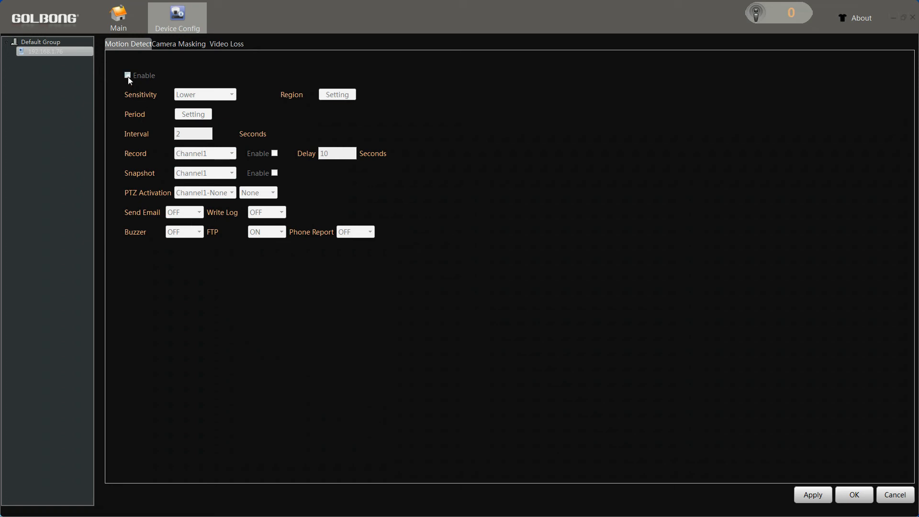
{"action": "left_click", "coordinate": [128, 76]}
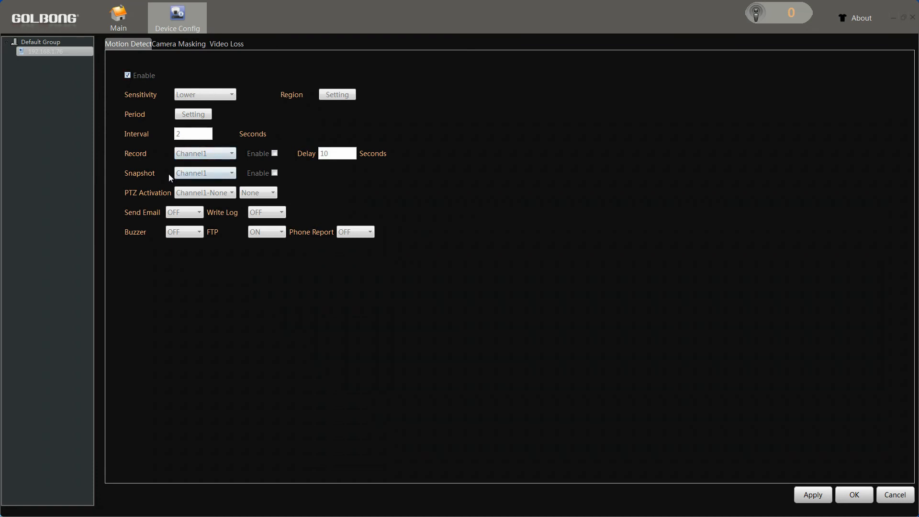
{"action": "left_click", "coordinate": [274, 173]}
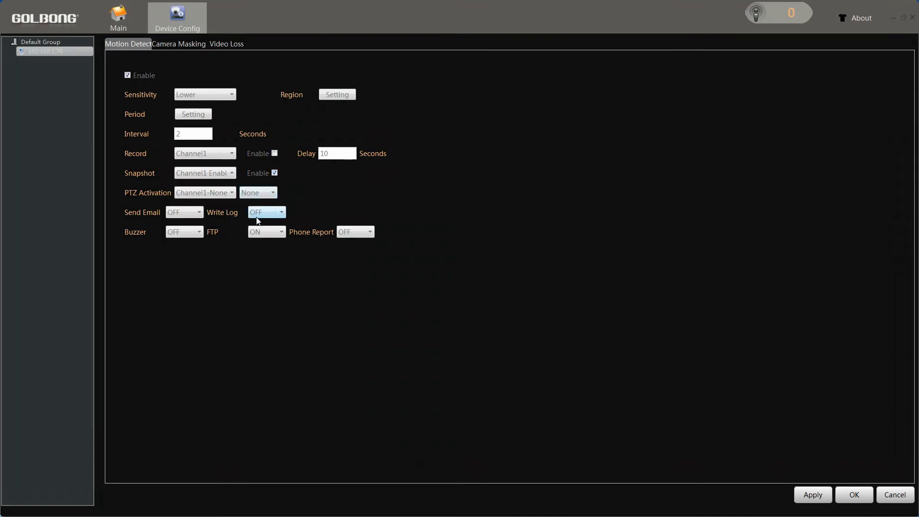
{"action": "left_click", "coordinate": [185, 212]}
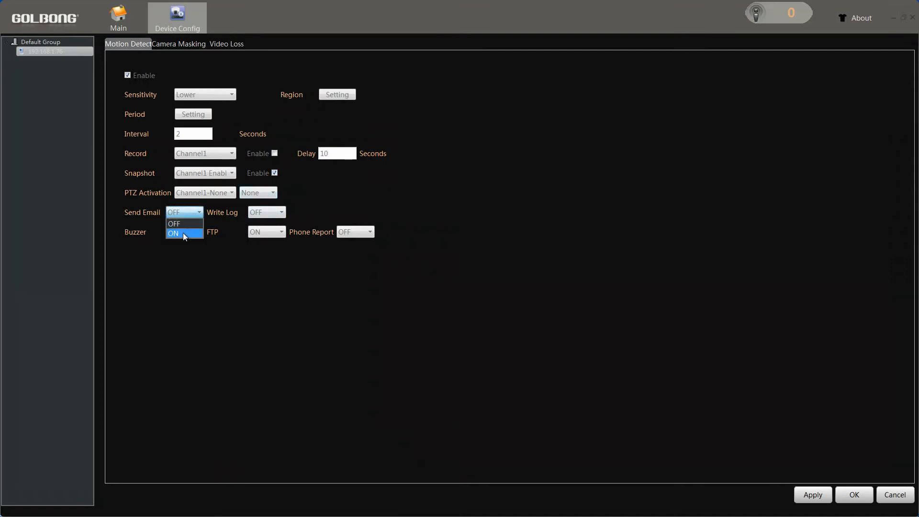
{"action": "left_click", "coordinate": [182, 233]}
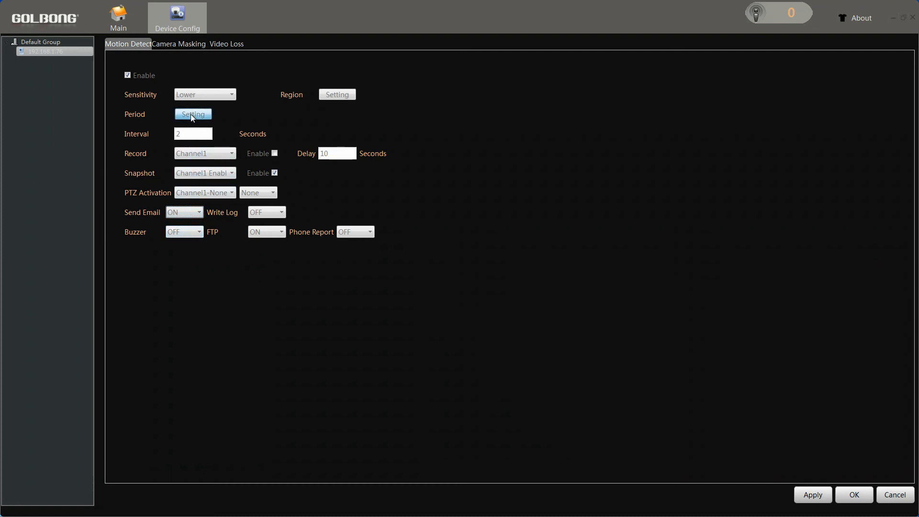
Set the motion detection period to All days, 0:00–8:00 and 18:00–24:00, and confirm
{"action": "left_click", "coordinate": [193, 114]}
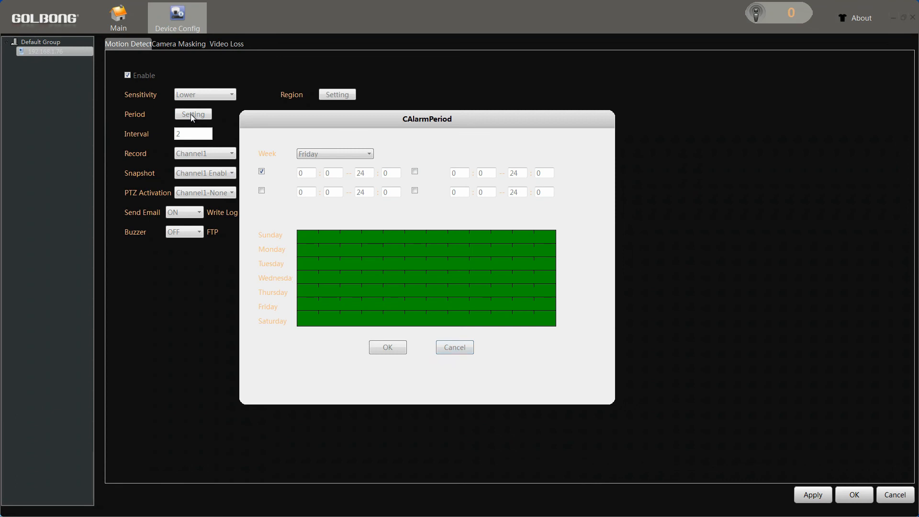
{"action": "left_click", "coordinate": [335, 154]}
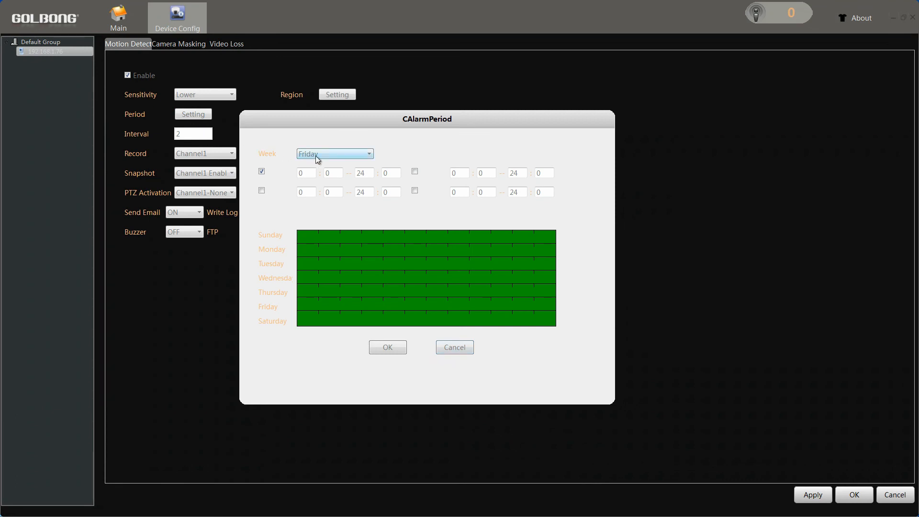
{"action": "left_click", "coordinate": [335, 154]}
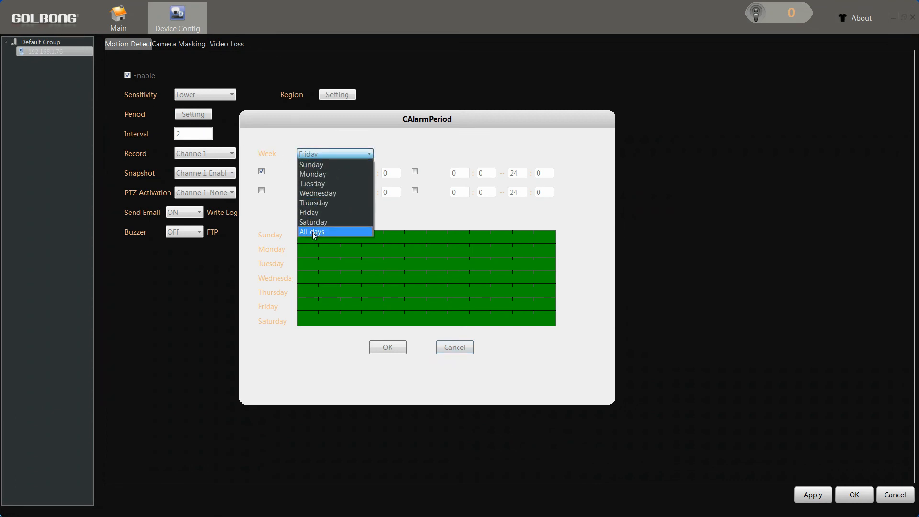
{"action": "left_click", "coordinate": [312, 232]}
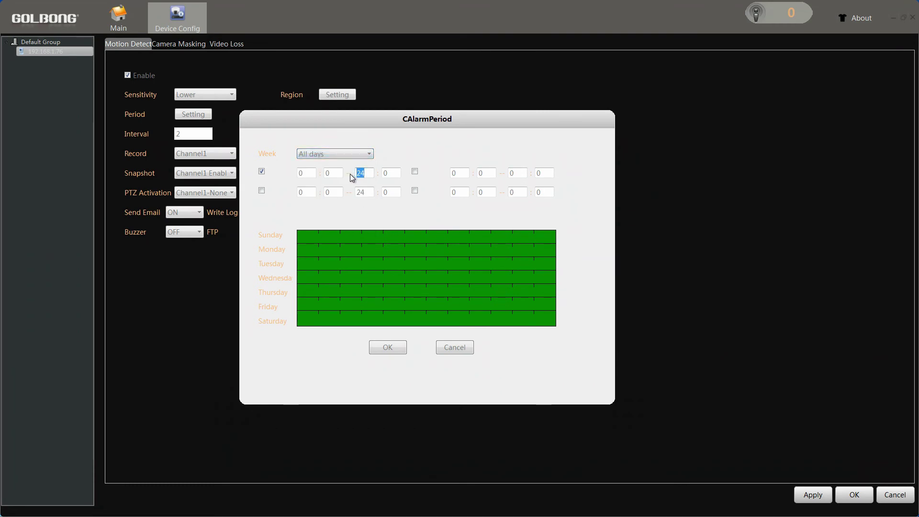
{"action": "type", "text": "8"}
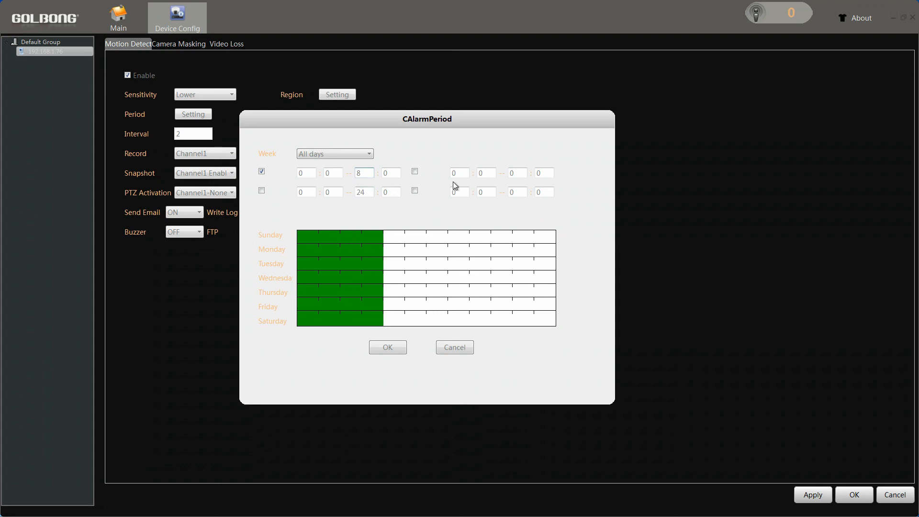
{"action": "left_click", "coordinate": [415, 172]}
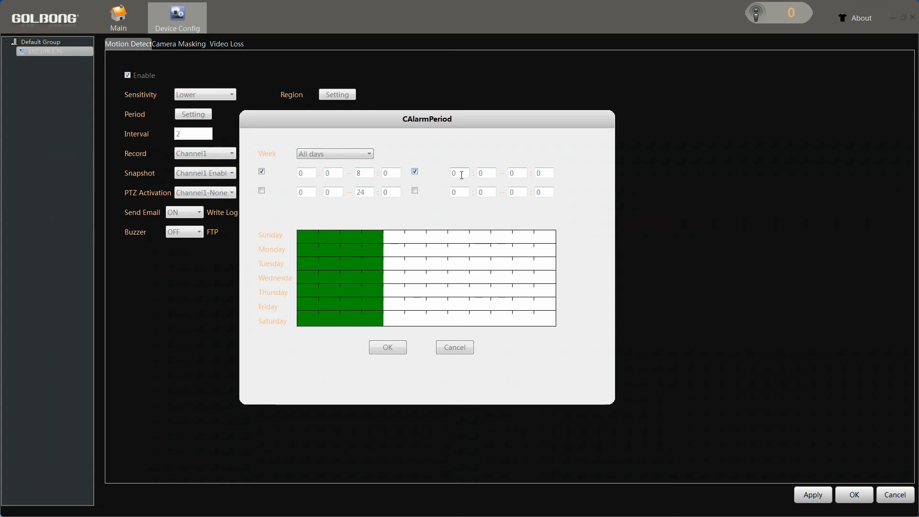
{"action": "type", "text": "18"}
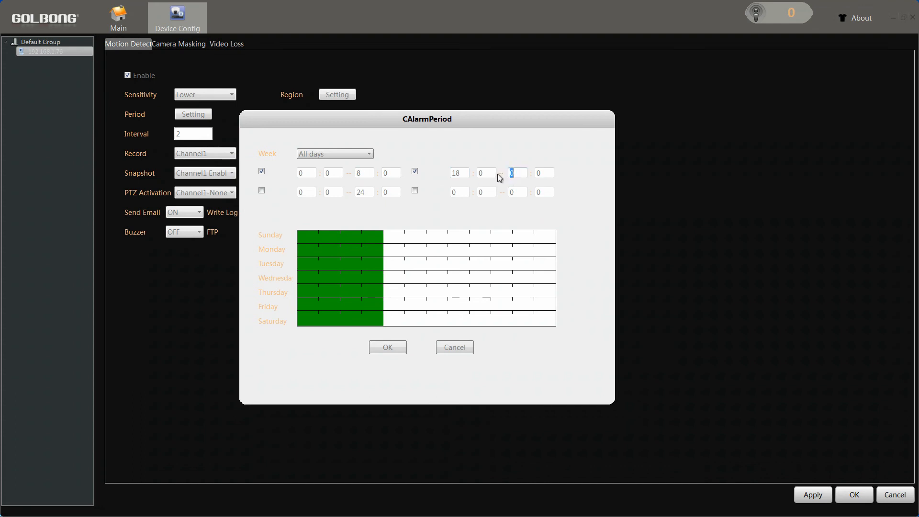
{"action": "type", "text": "24"}
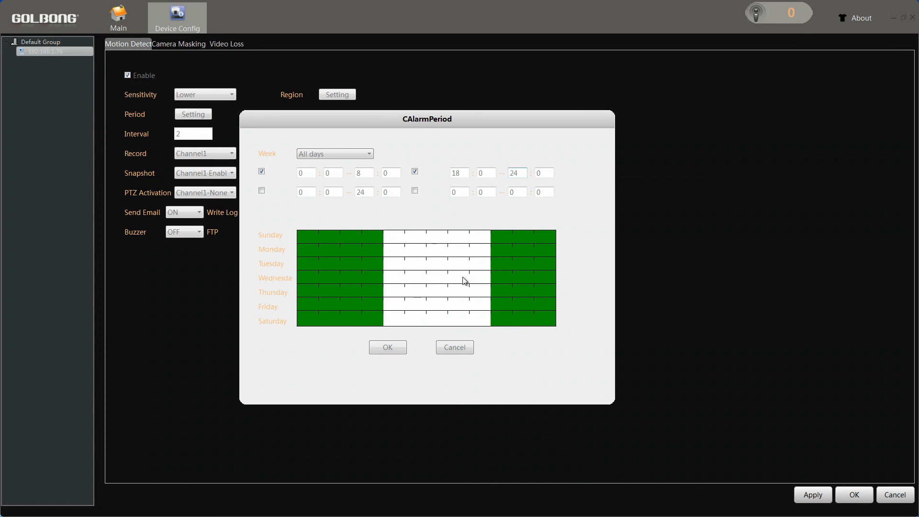
{"action": "mouse_move", "coordinate": [451, 272]}
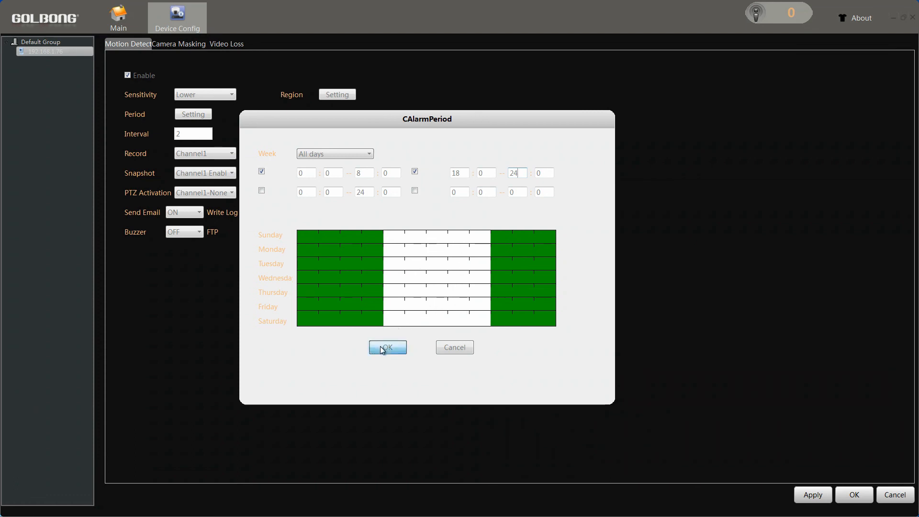
{"action": "left_click", "coordinate": [386, 347]}
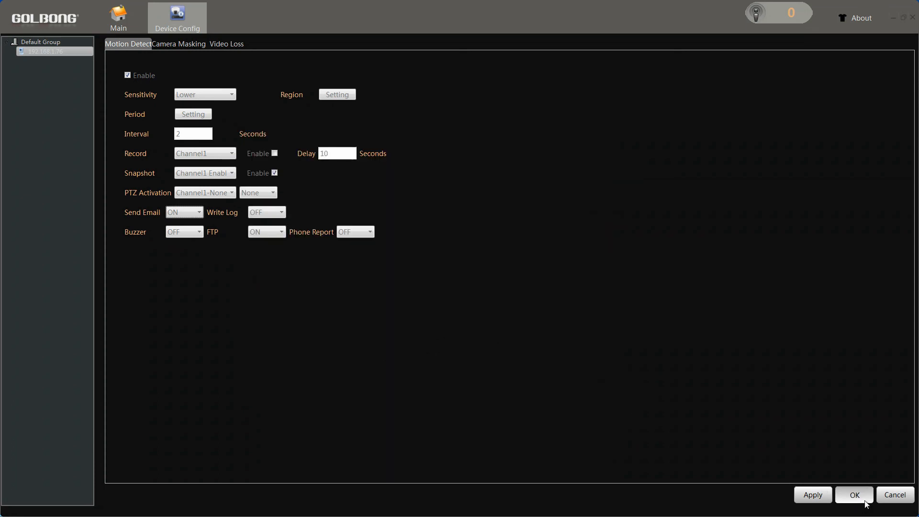
Save the motion detection settings and bring up the Alarm Input configuration
{"action": "left_click", "coordinate": [856, 495]}
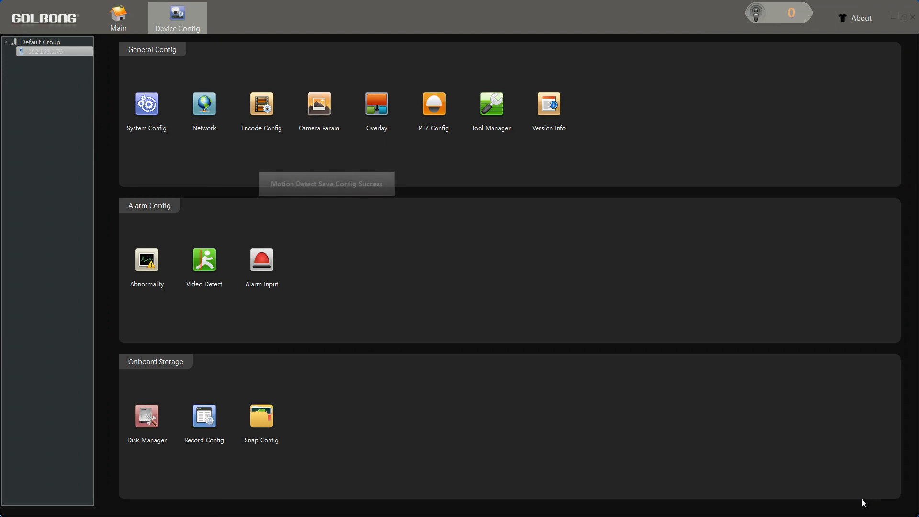
{"action": "mouse_move", "coordinate": [813, 479]}
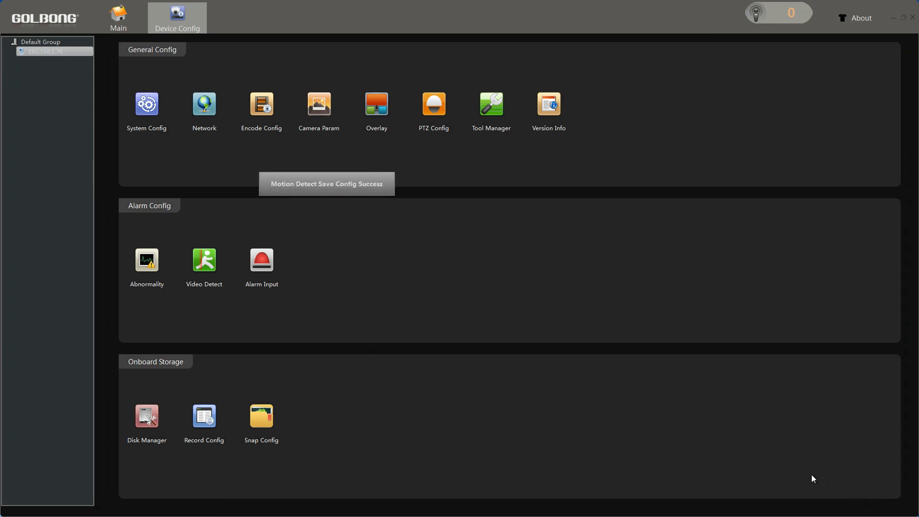
{"action": "mouse_move", "coordinate": [372, 320]}
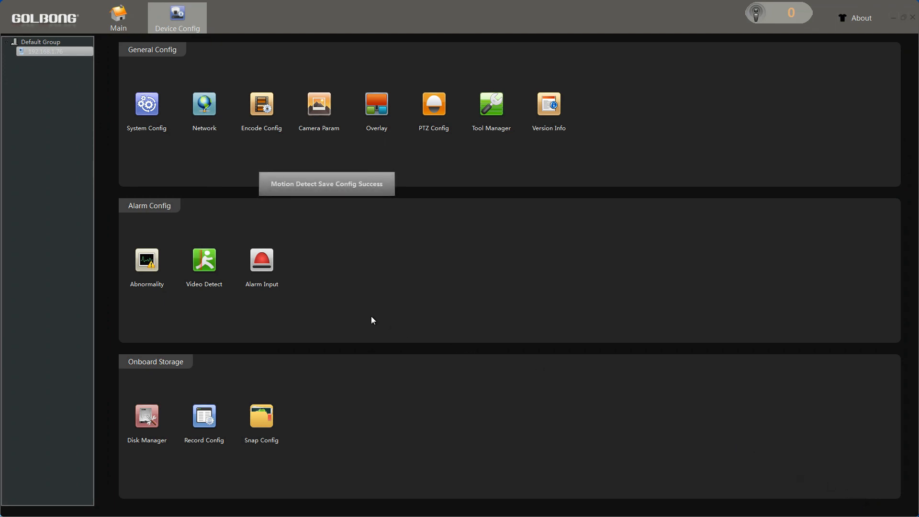
{"action": "mouse_move", "coordinate": [272, 280]}
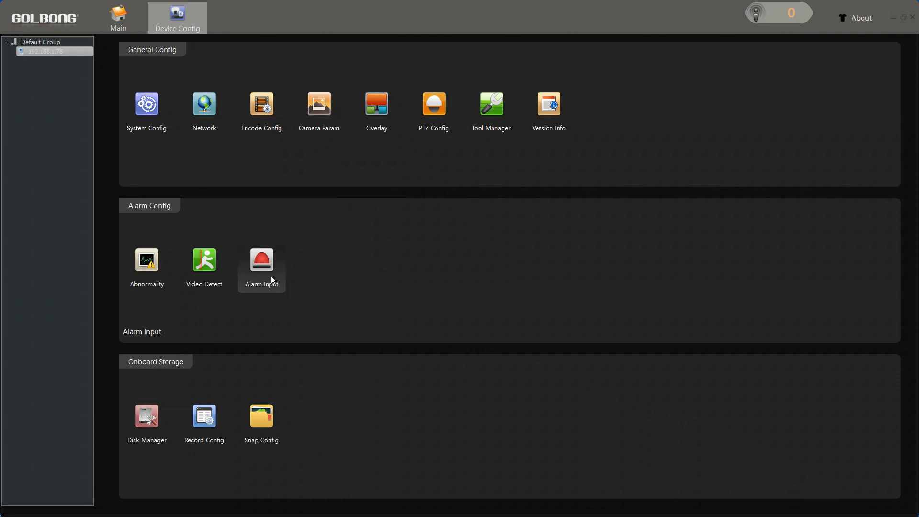
{"action": "mouse_move", "coordinate": [272, 276]}
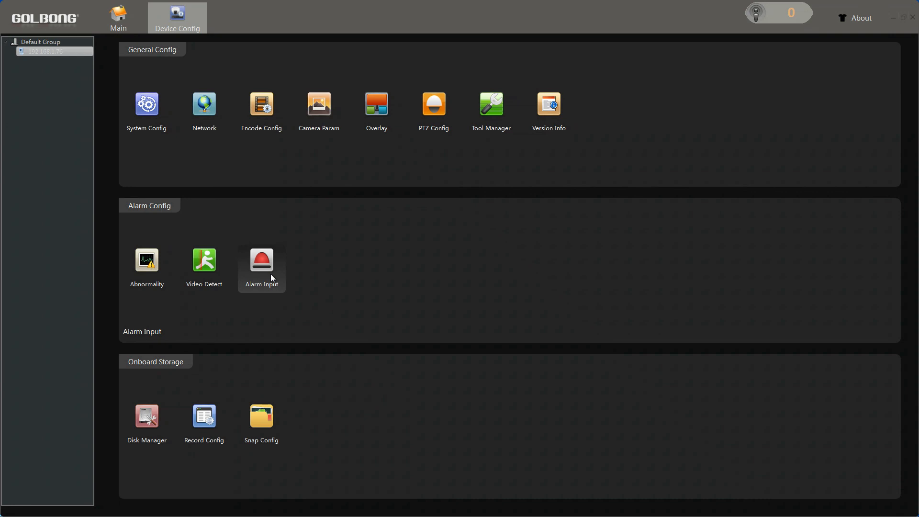
{"action": "left_click", "coordinate": [262, 260]}
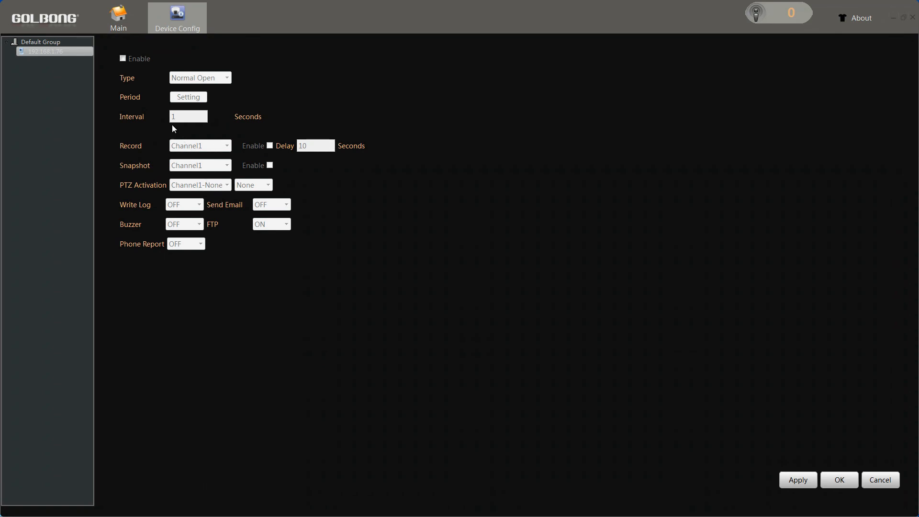
Enable the alarm input event with snapshots and Send Email ON, and save
{"action": "left_click", "coordinate": [123, 58]}
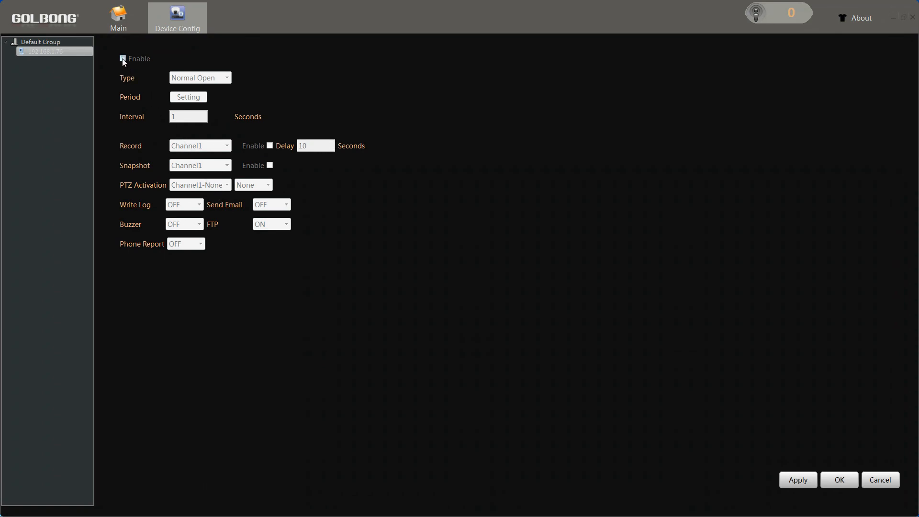
{"action": "left_click", "coordinate": [124, 59]}
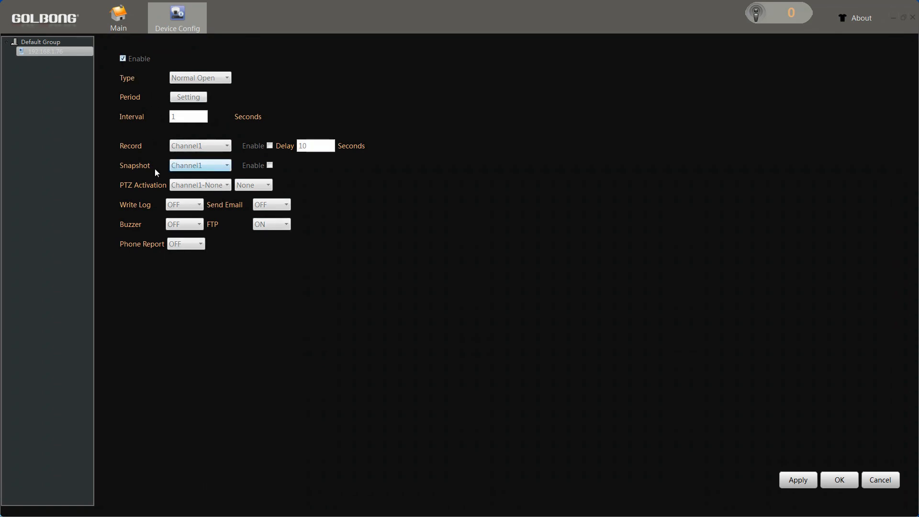
{"action": "left_click", "coordinate": [270, 166]}
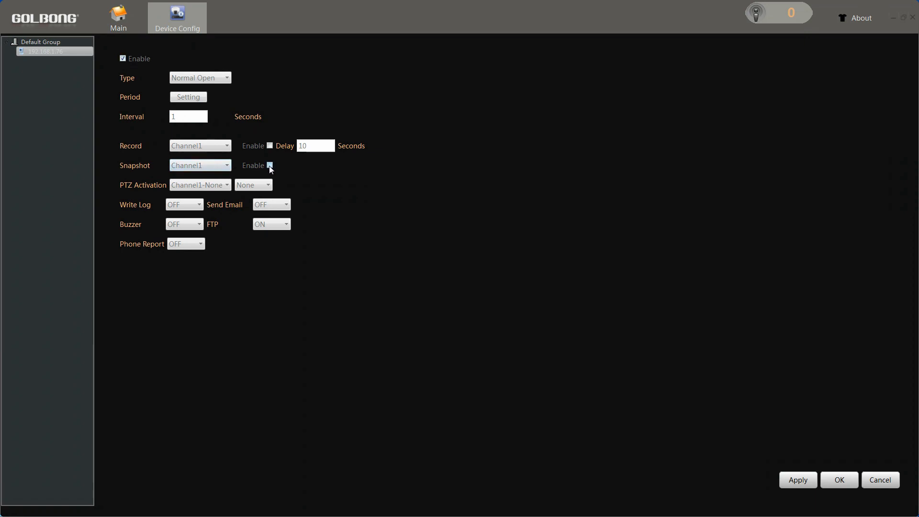
{"action": "left_click", "coordinate": [269, 165]}
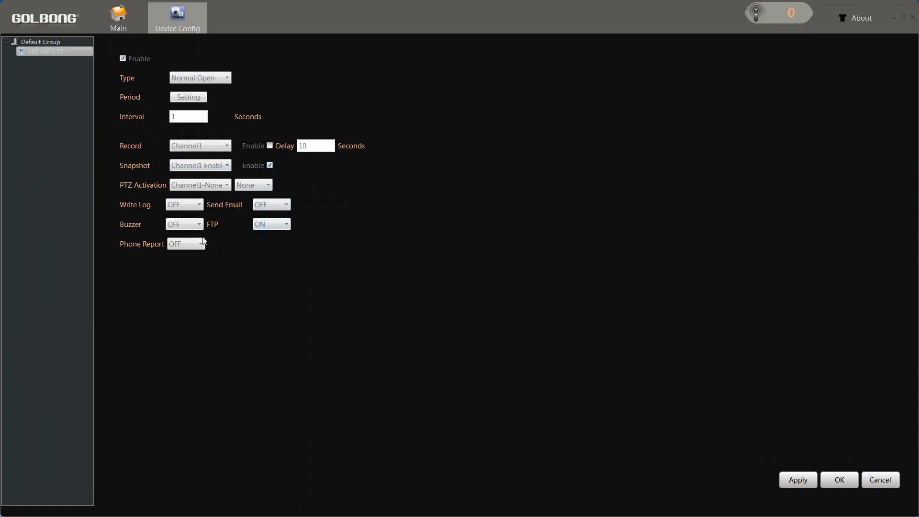
{"action": "left_click", "coordinate": [272, 204]}
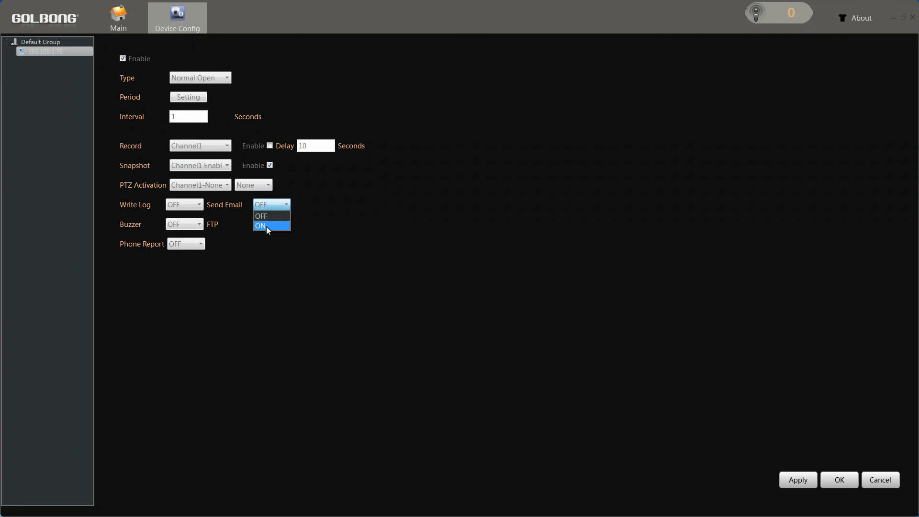
{"action": "left_click", "coordinate": [260, 226]}
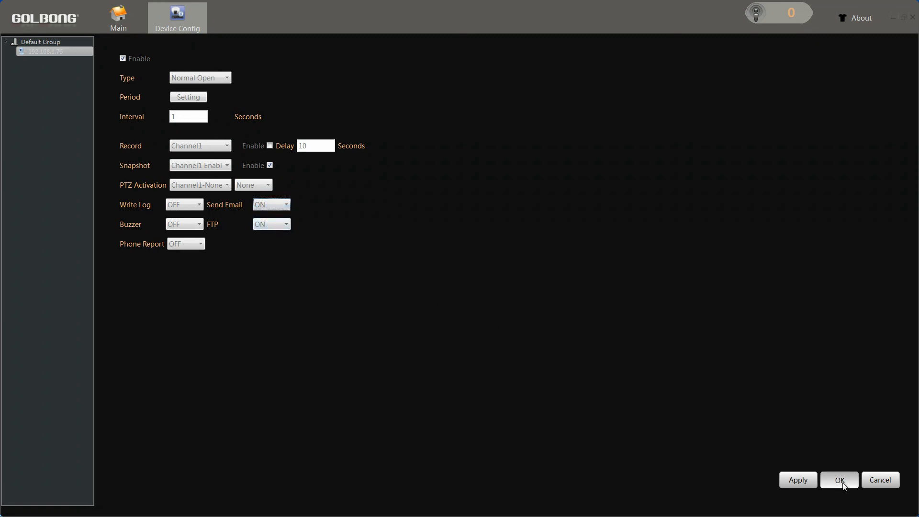
{"action": "left_click", "coordinate": [840, 481]}
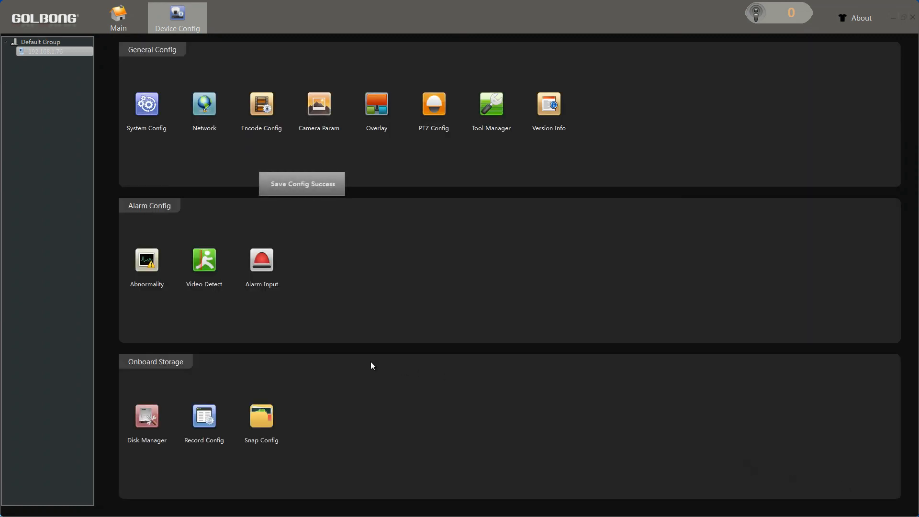